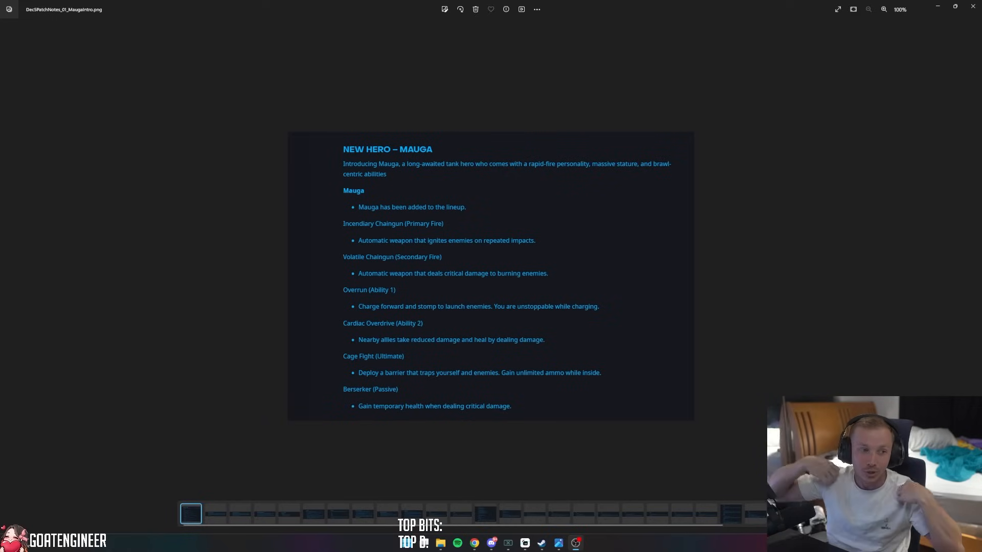
{"action": "mouse_move", "coordinate": [167, 462]}
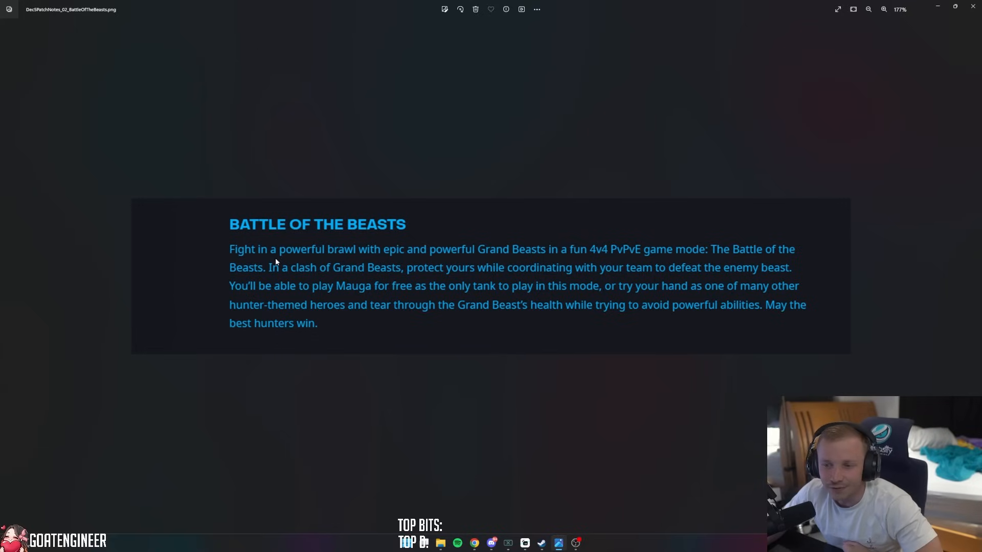
{"action": "mouse_move", "coordinate": [482, 261]}
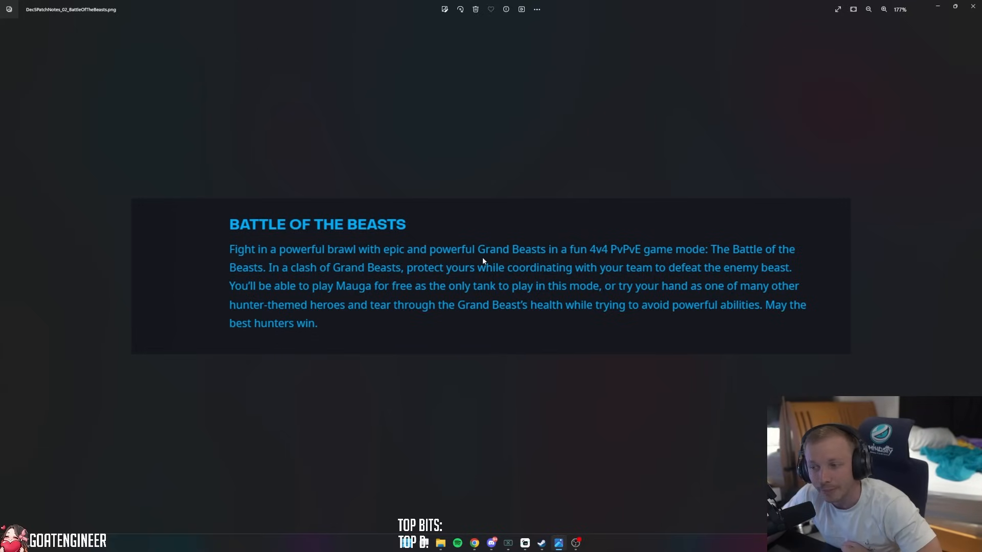
{"action": "mouse_move", "coordinate": [593, 261]}
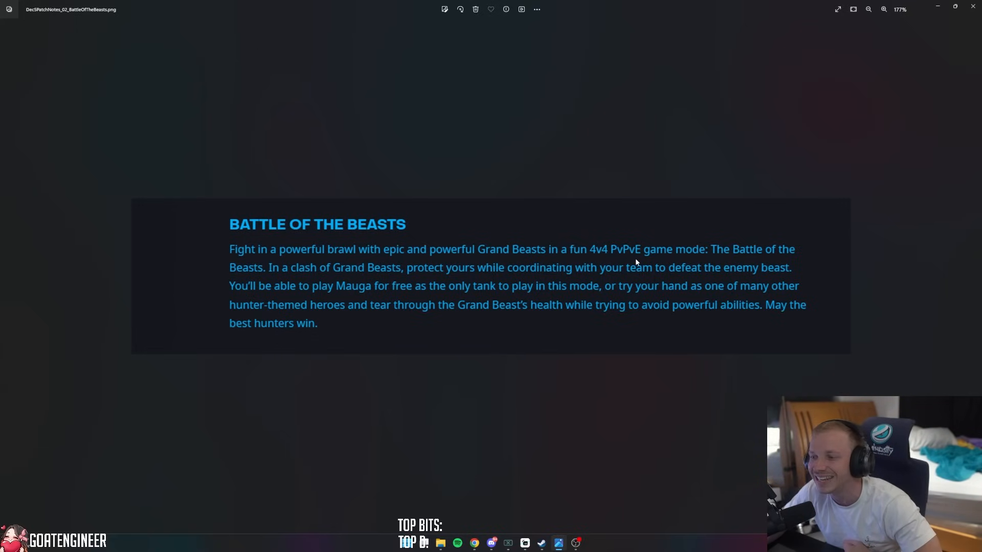
{"action": "mouse_move", "coordinate": [251, 285]}
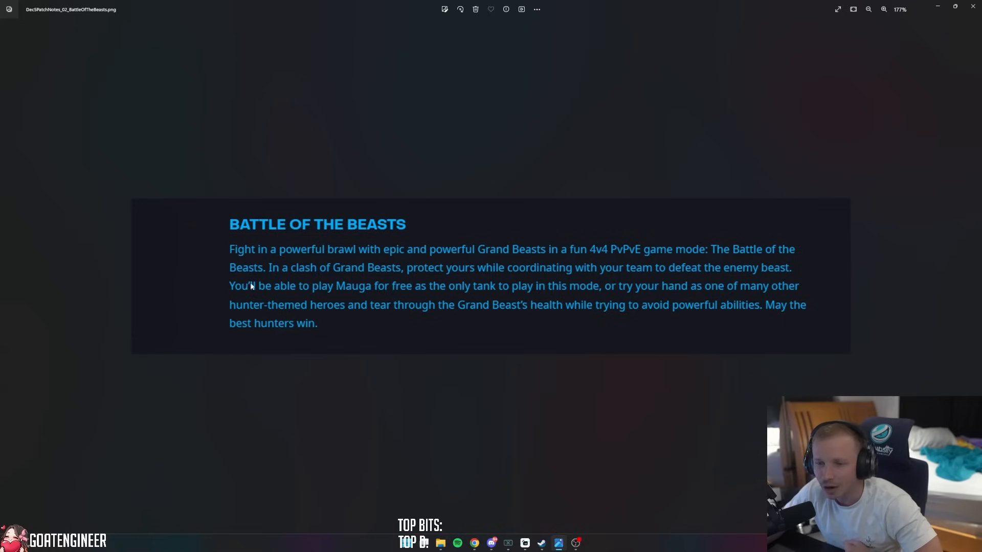
{"action": "mouse_move", "coordinate": [272, 302]}
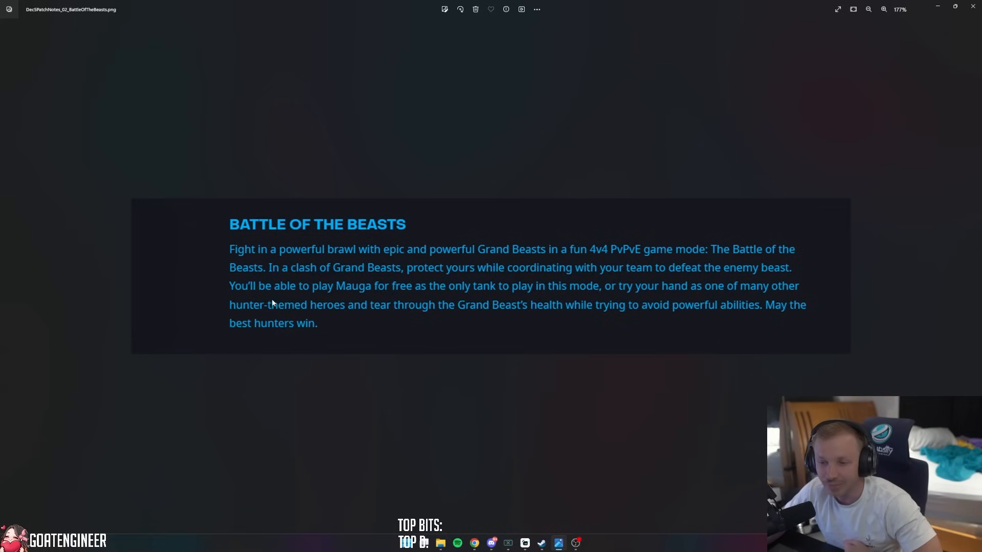
{"action": "mouse_move", "coordinate": [375, 281]}
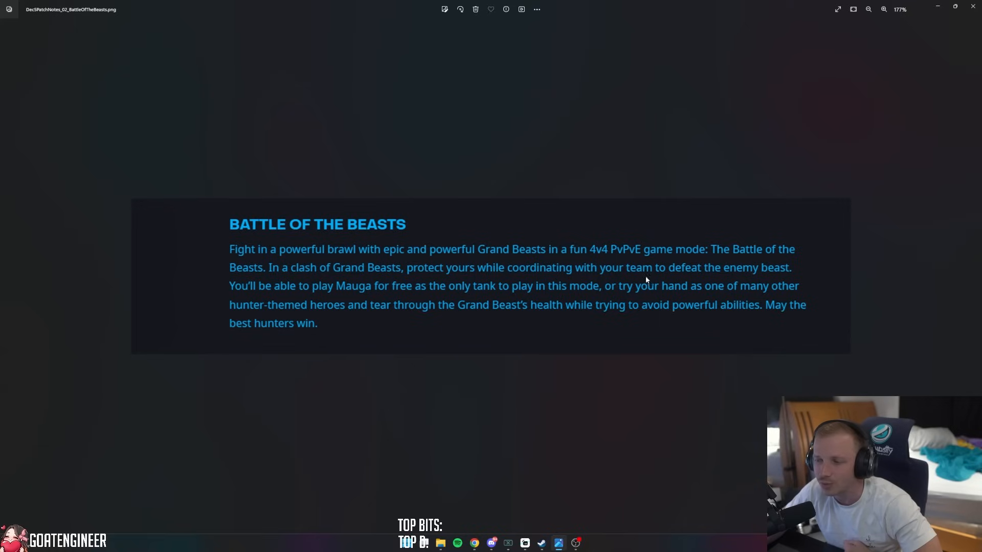
{"action": "mouse_move", "coordinate": [266, 296]}
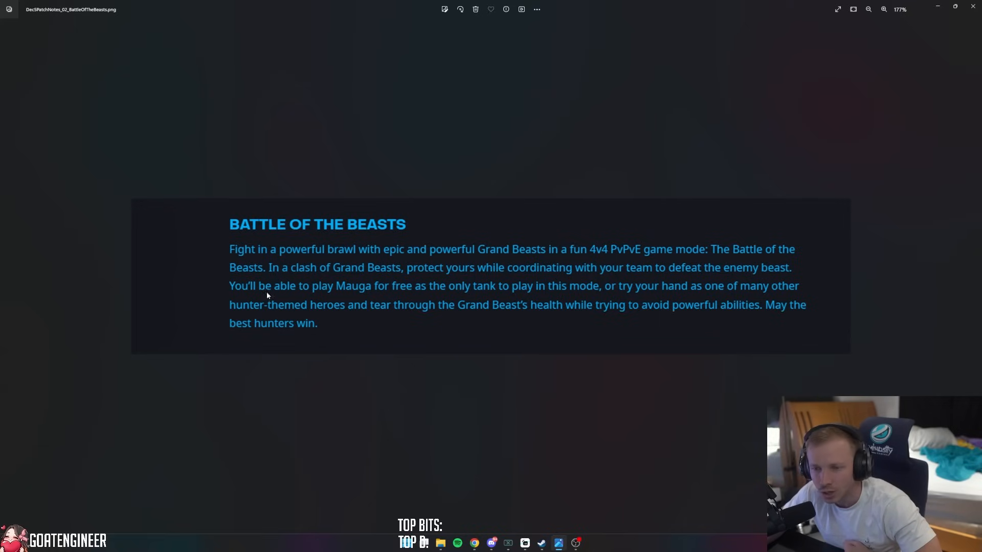
{"action": "mouse_move", "coordinate": [461, 294]}
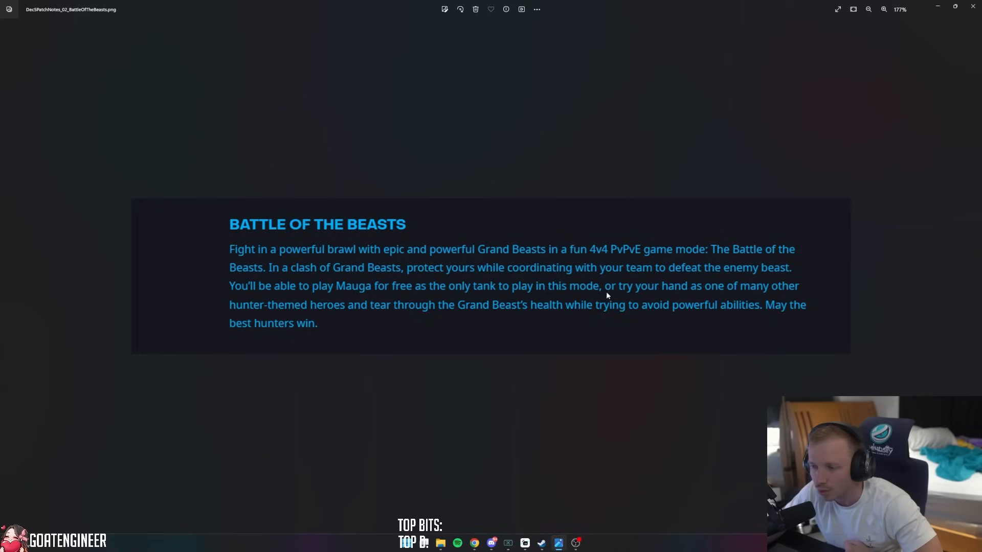
{"action": "mouse_move", "coordinate": [725, 294]}
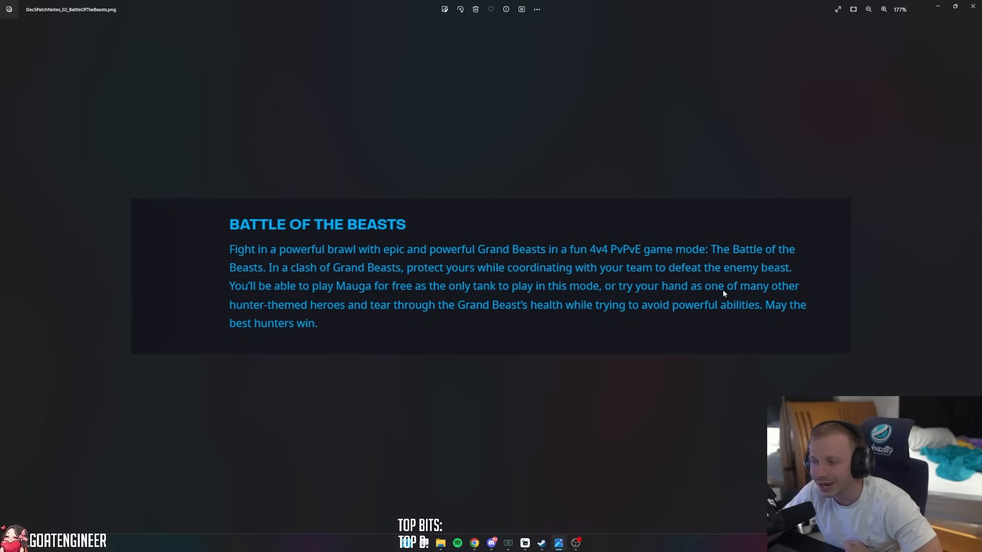
{"action": "mouse_move", "coordinate": [391, 317]}
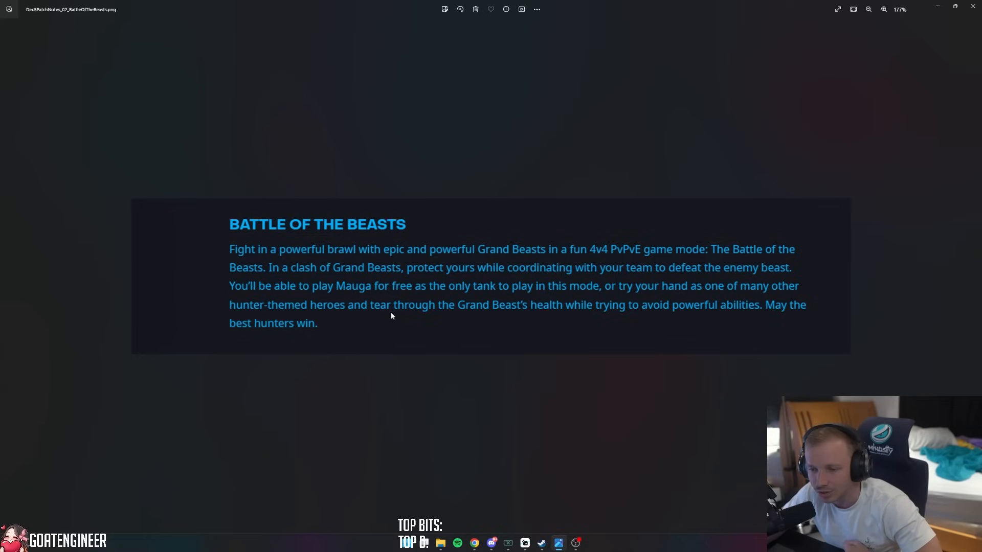
{"action": "mouse_move", "coordinate": [606, 318]}
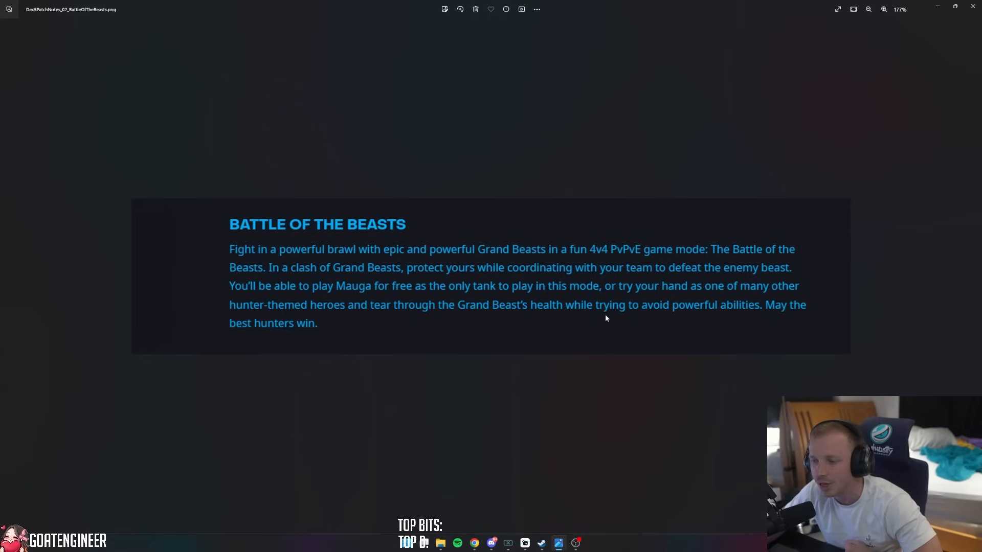
{"action": "mouse_move", "coordinate": [736, 322]}
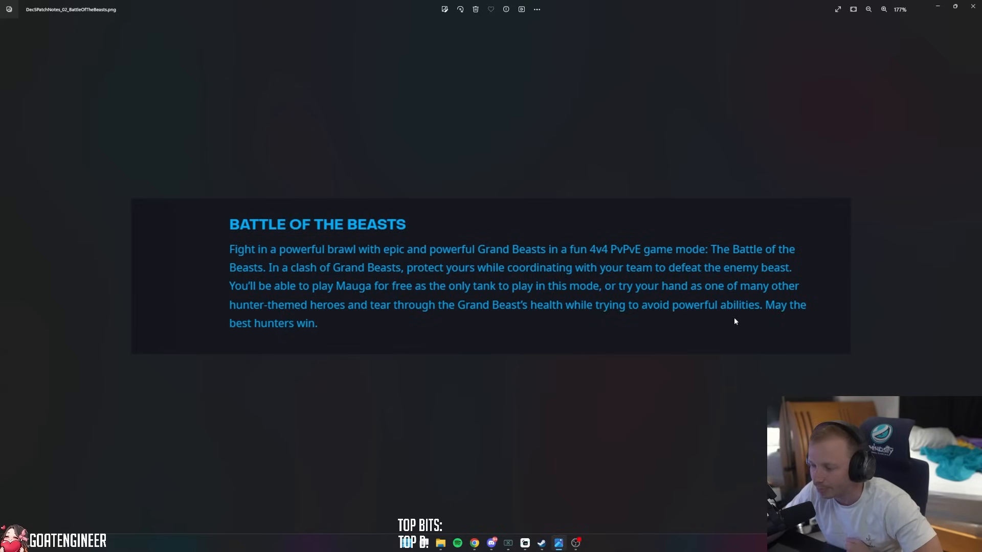
{"action": "mouse_move", "coordinate": [230, 321]}
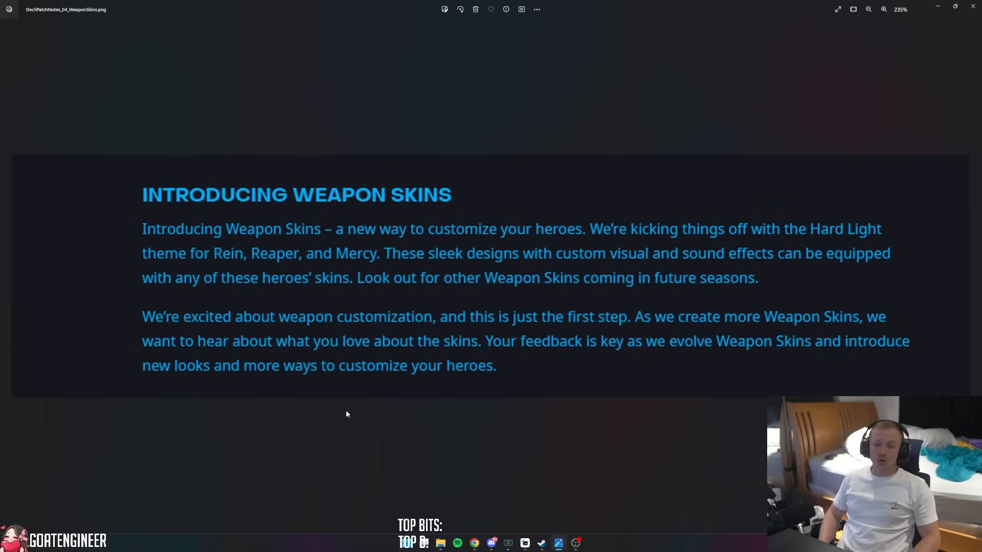
{"action": "mouse_move", "coordinate": [473, 470]}
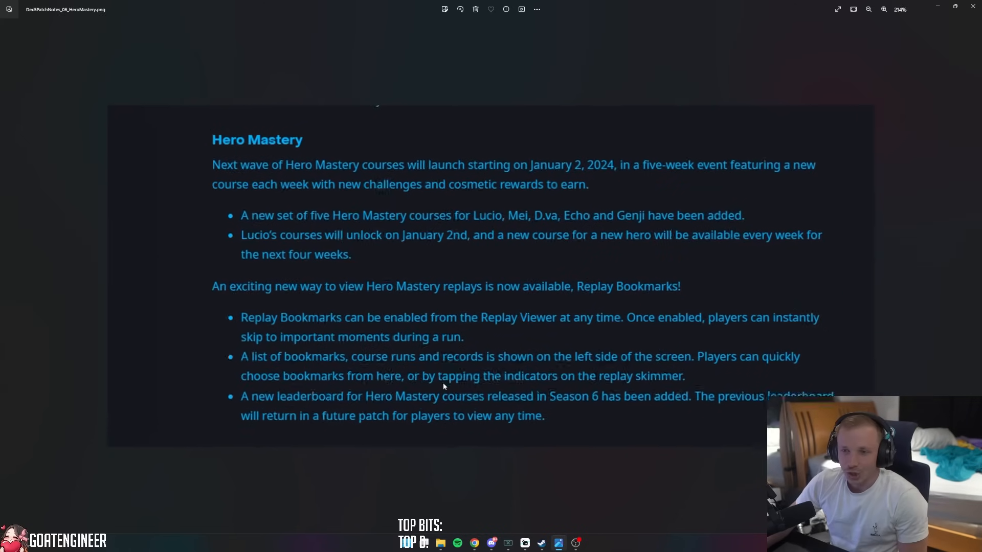
- Zoom in on the Hero Mastery patch note to read the courses and Replay Bookmarks bullets
{"action": "scroll", "scroll_direction": "up", "scroll_amount": 3}
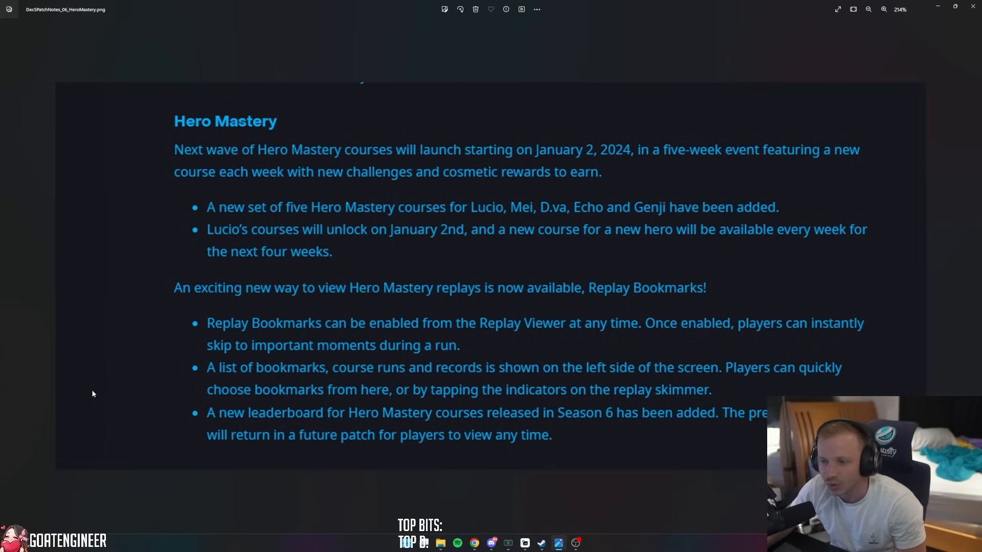
{"action": "mouse_move", "coordinate": [106, 388]}
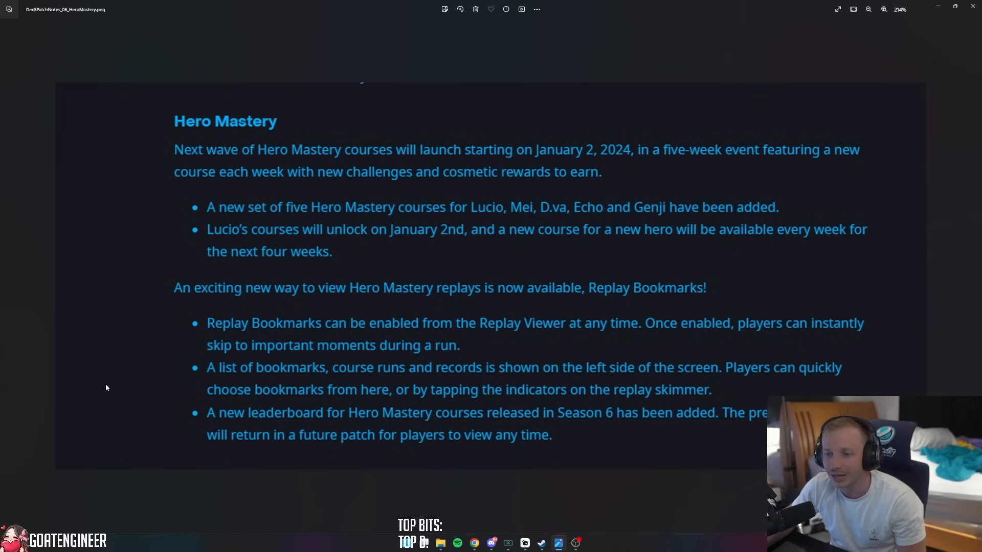
{"action": "mouse_move", "coordinate": [574, 336]}
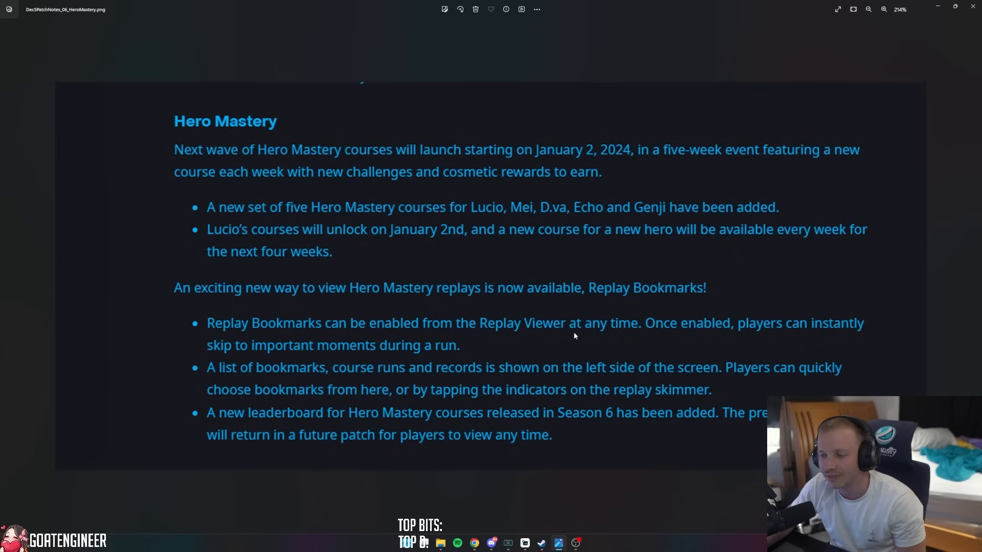
{"action": "mouse_move", "coordinate": [319, 350]}
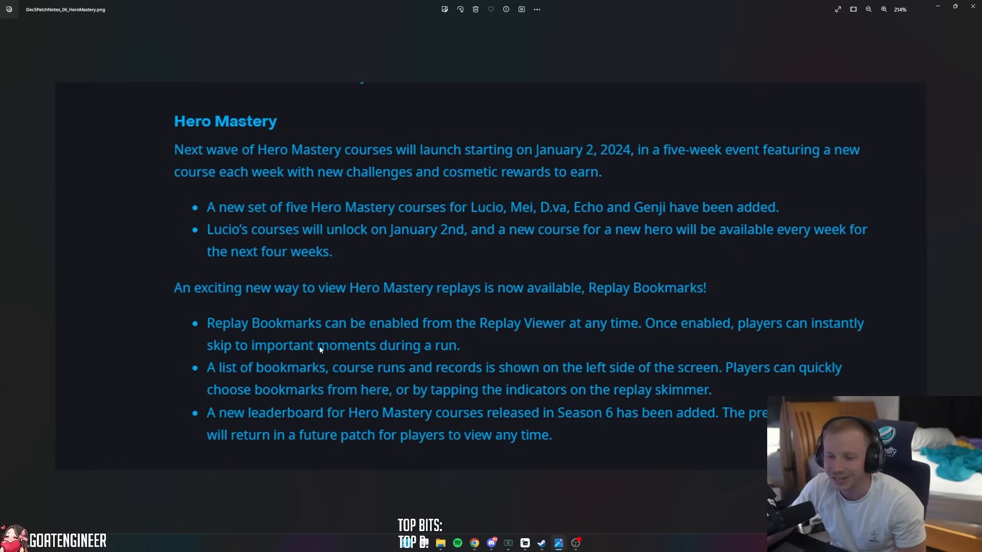
{"action": "mouse_move", "coordinate": [443, 356]}
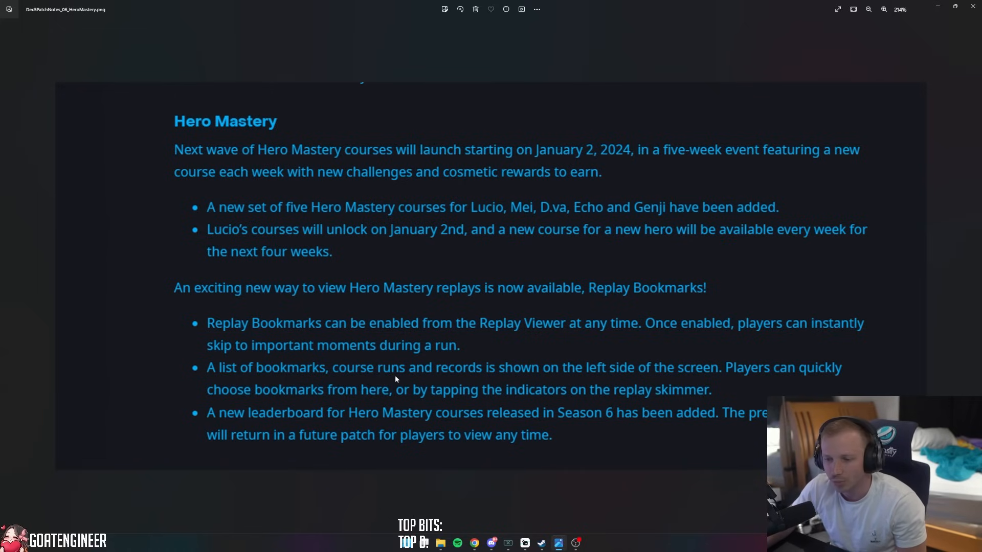
{"action": "mouse_move", "coordinate": [498, 379]}
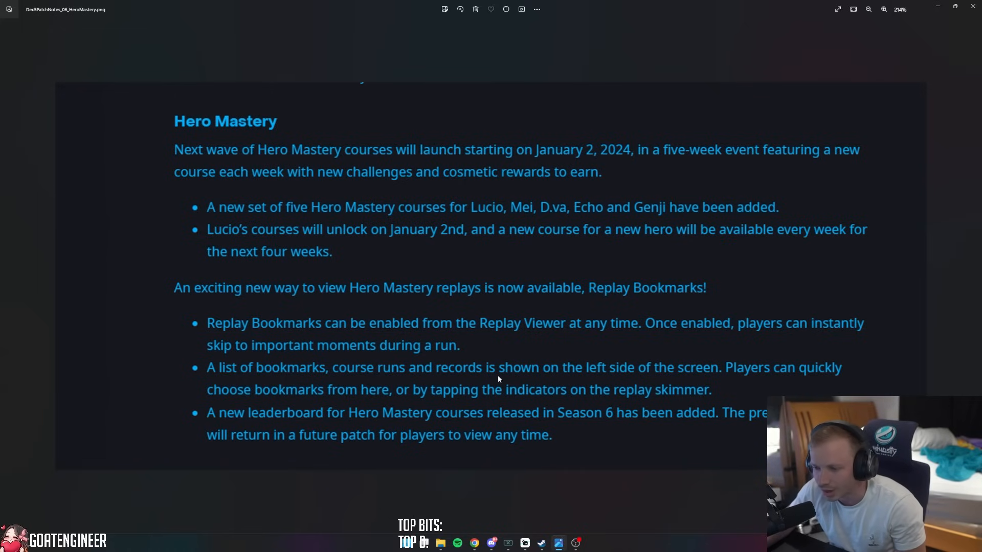
{"action": "mouse_move", "coordinate": [710, 378]}
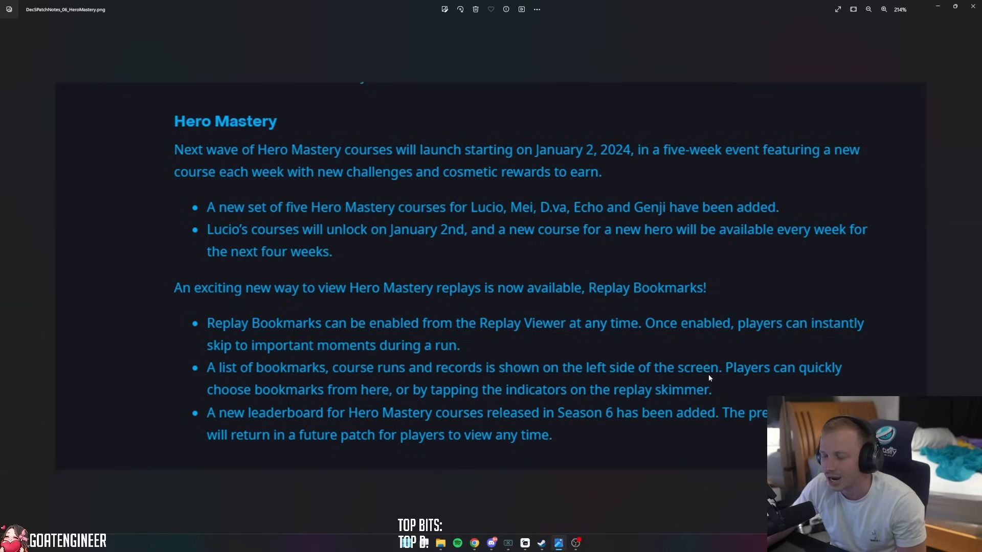
{"action": "mouse_move", "coordinate": [244, 403]}
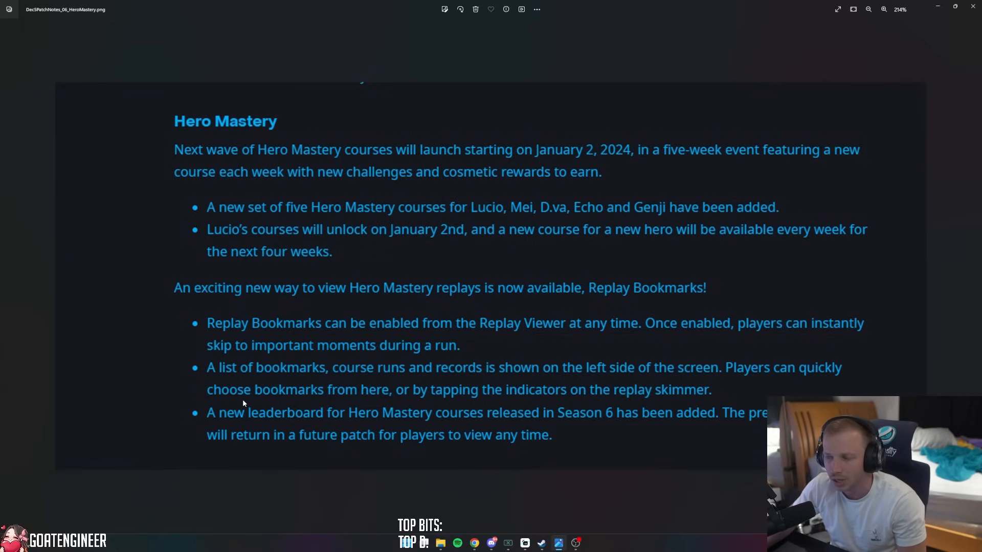
{"action": "mouse_move", "coordinate": [550, 400]}
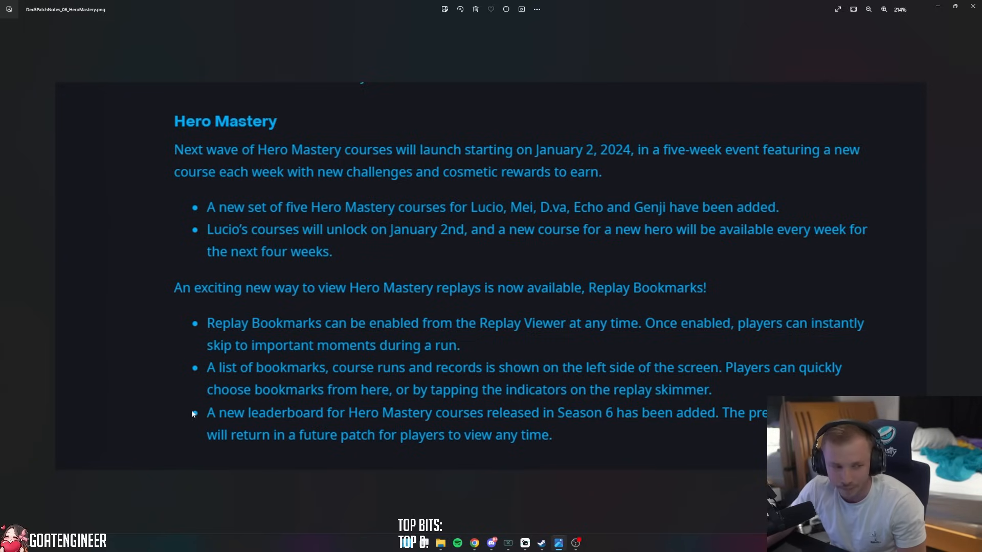
{"action": "mouse_move", "coordinate": [431, 427]}
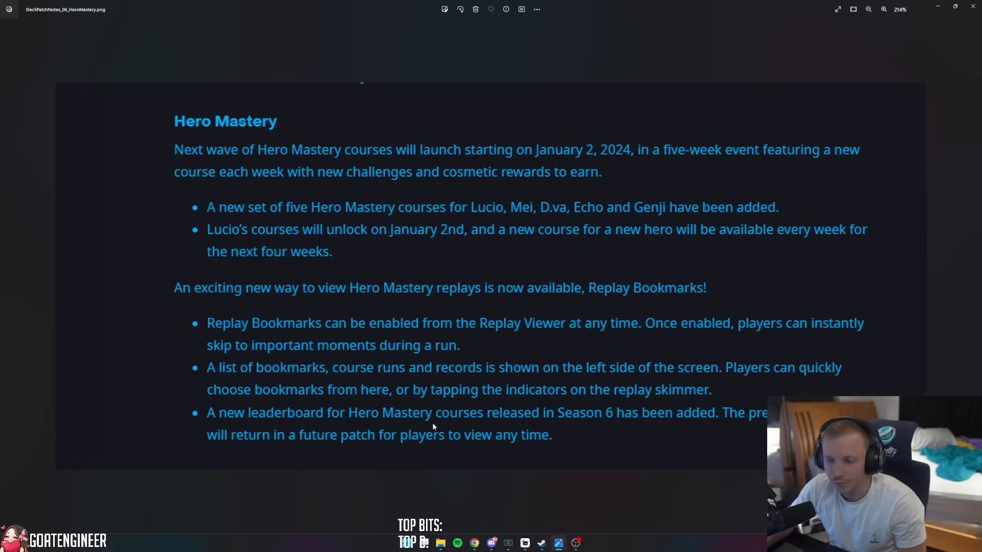
{"action": "mouse_move", "coordinate": [663, 428]}
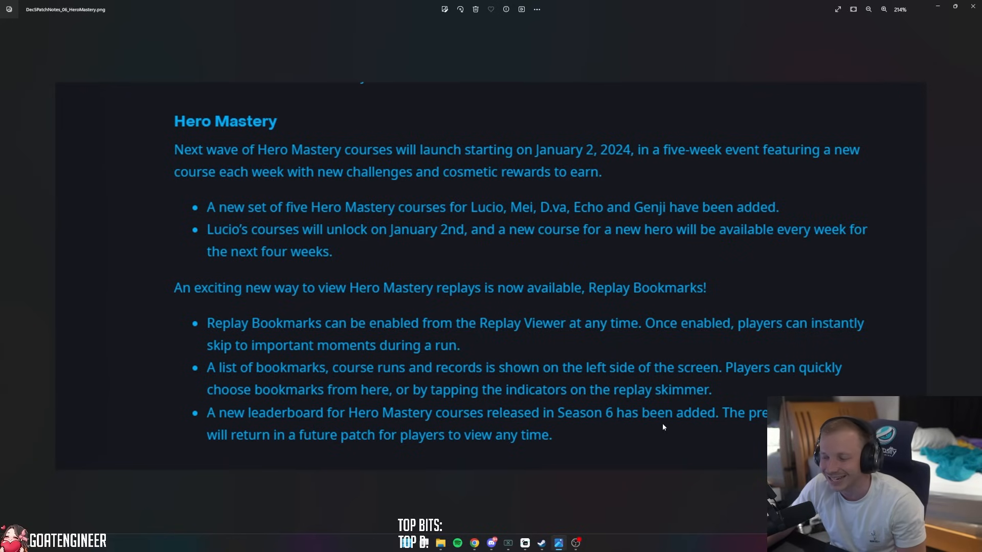
{"action": "mouse_move", "coordinate": [247, 448]}
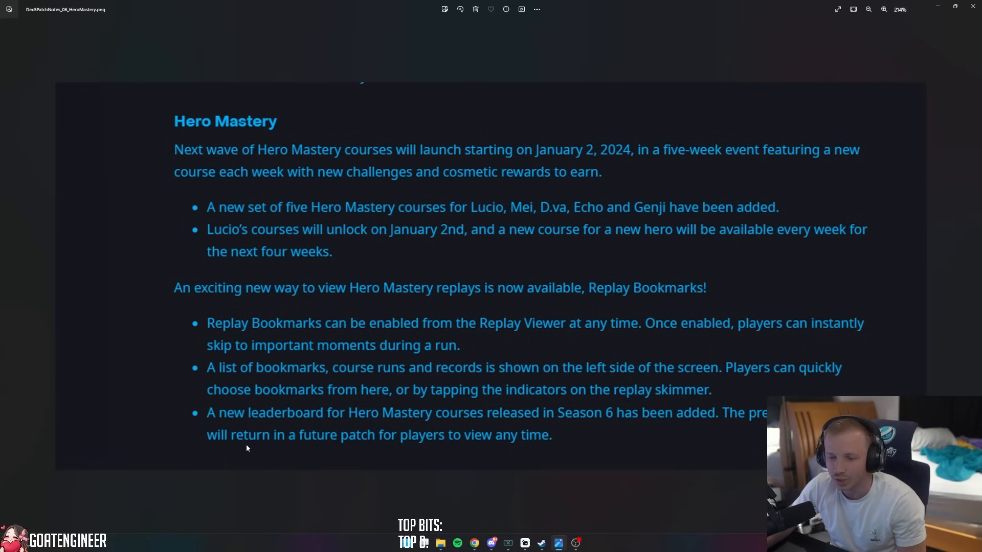
{"action": "mouse_move", "coordinate": [395, 450]}
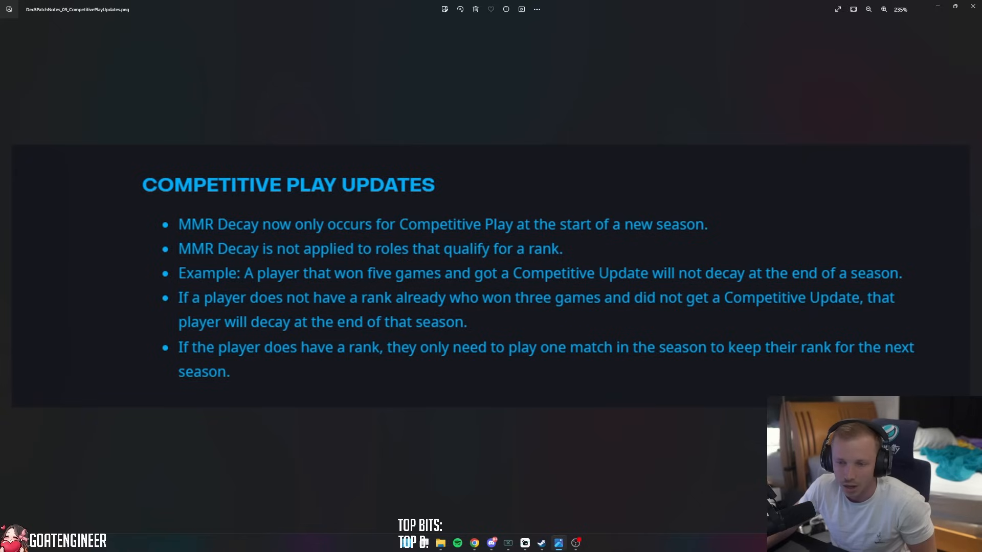
{"action": "mouse_move", "coordinate": [71, 423]}
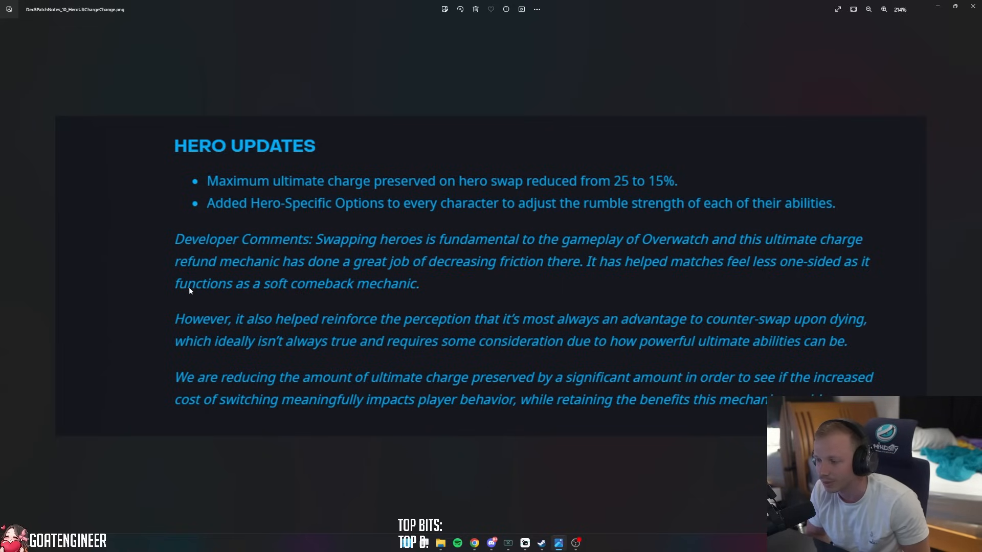
{"action": "scroll", "scroll_direction": "down", "scroll_amount": 3}
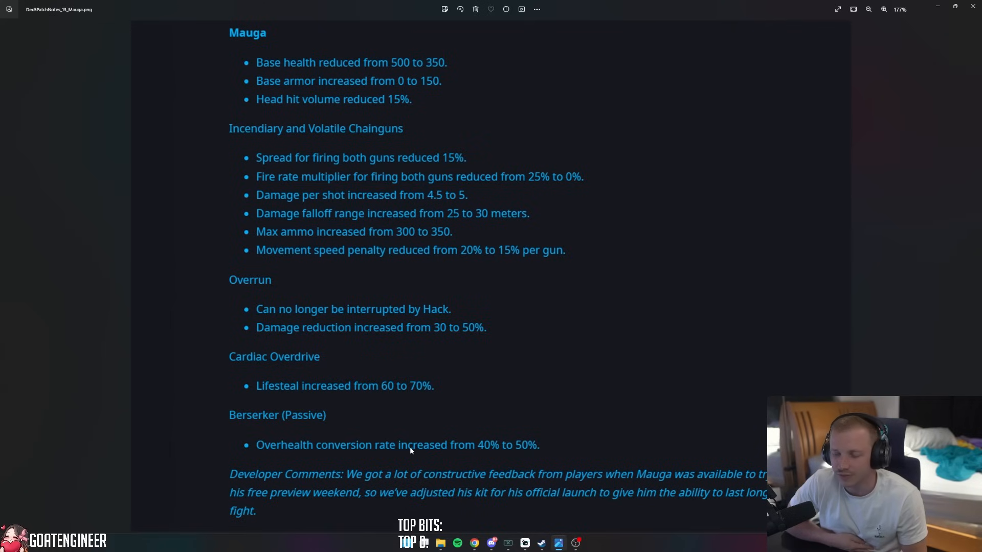
{"action": "mouse_move", "coordinate": [401, 439]}
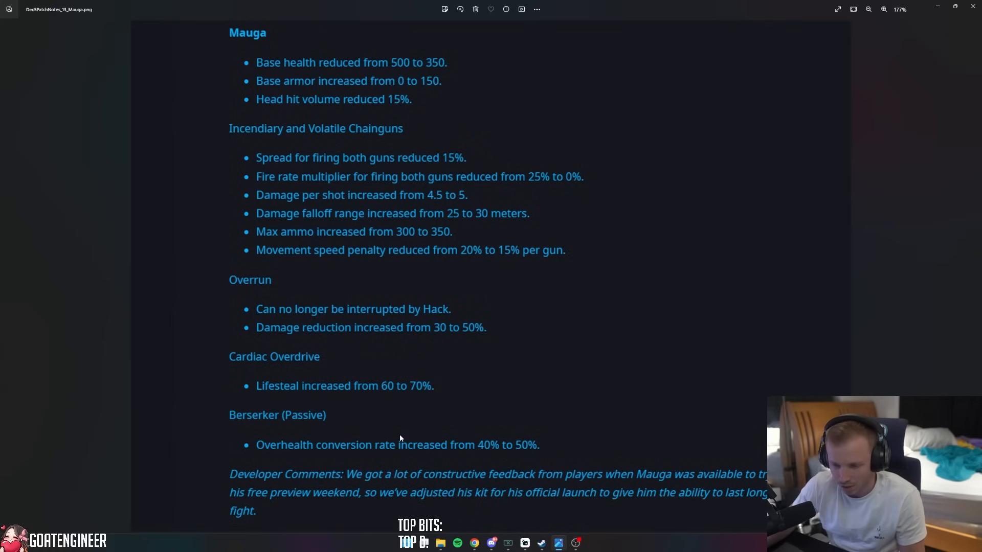
{"action": "mouse_move", "coordinate": [419, 404]}
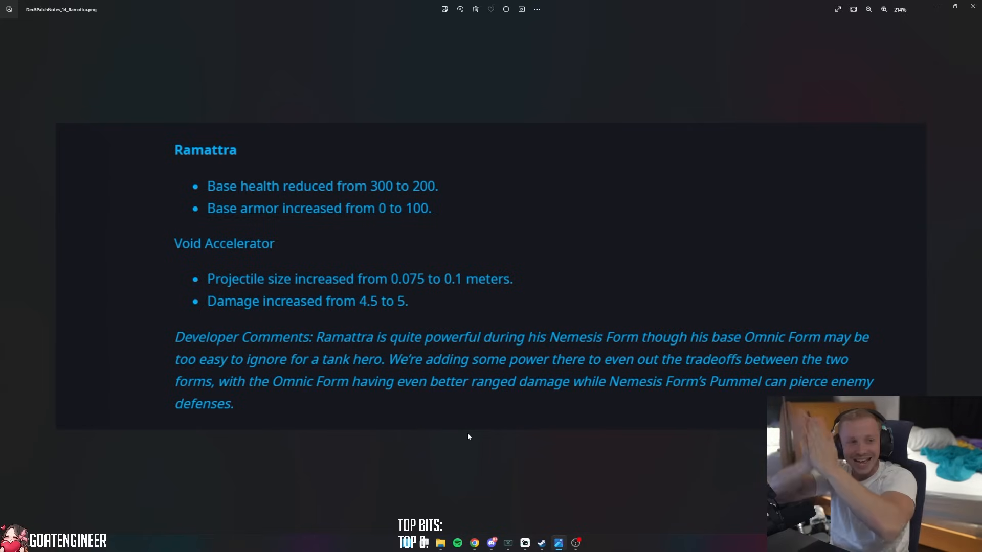
{"action": "mouse_move", "coordinate": [98, 296]}
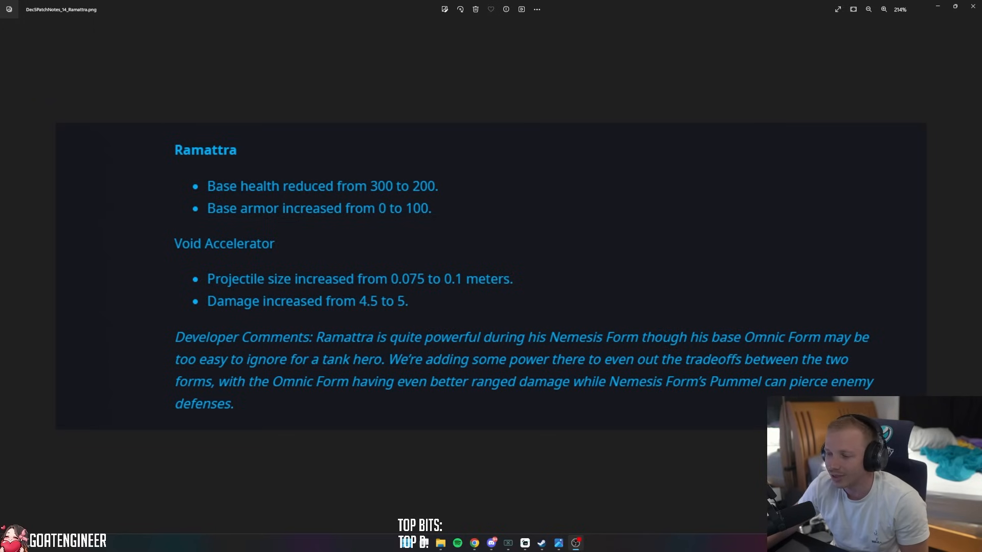
{"action": "mouse_move", "coordinate": [152, 261]}
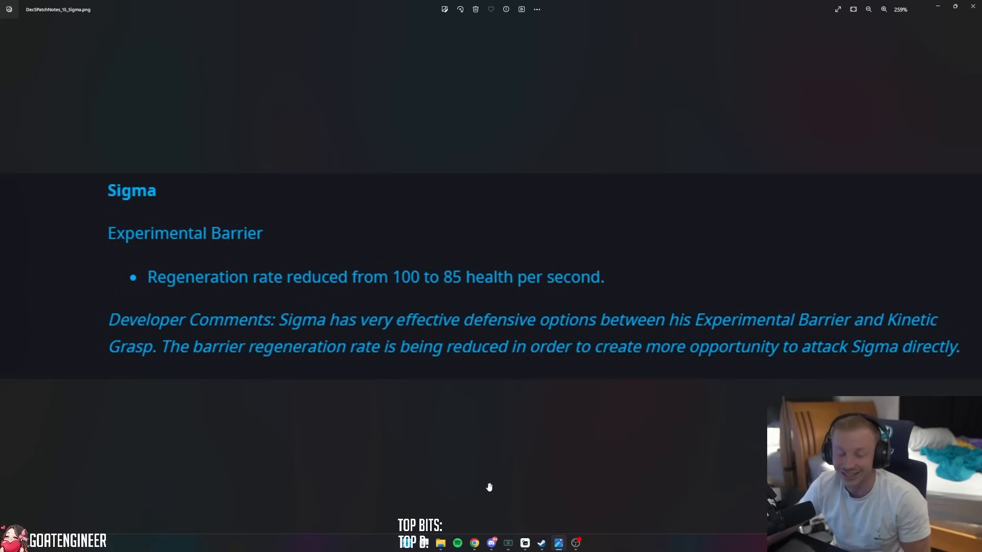
{"action": "mouse_move", "coordinate": [489, 476]}
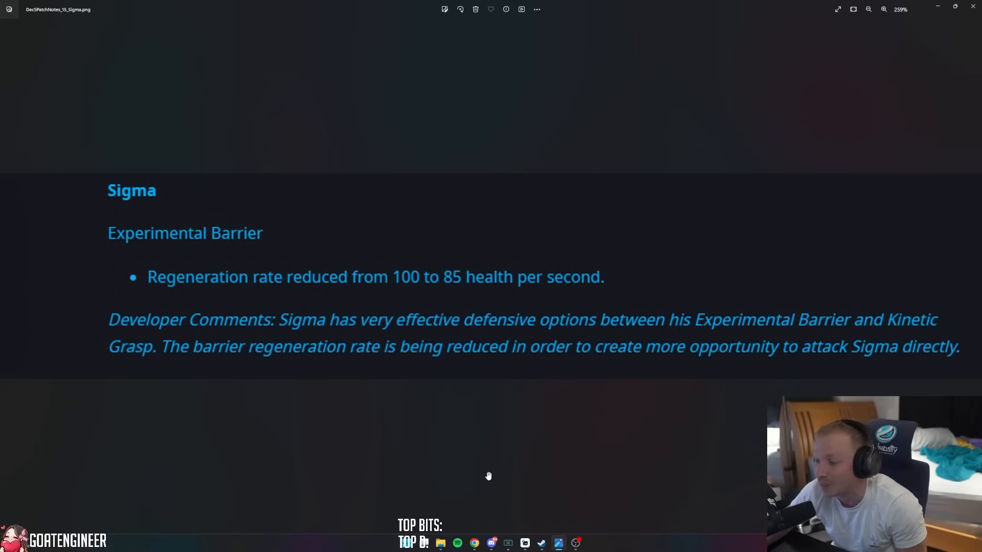
{"action": "mouse_move", "coordinate": [298, 262]}
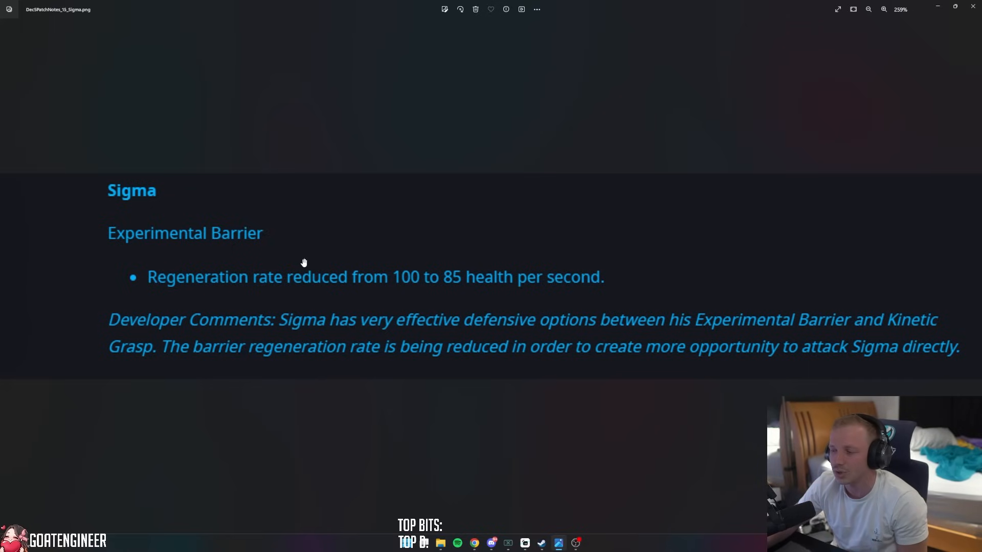
- Advance past the Sigma Experimental Barrier note to the Winston Tesla Cannon patch note
{"action": "scroll", "scroll_direction": "down", "scroll_amount": 3}
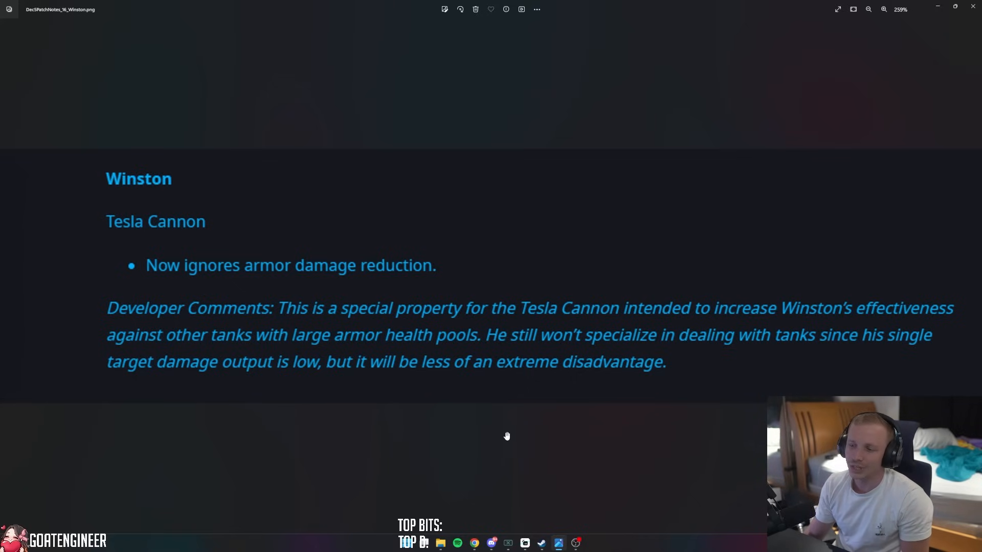
{"action": "mouse_move", "coordinate": [605, 414]}
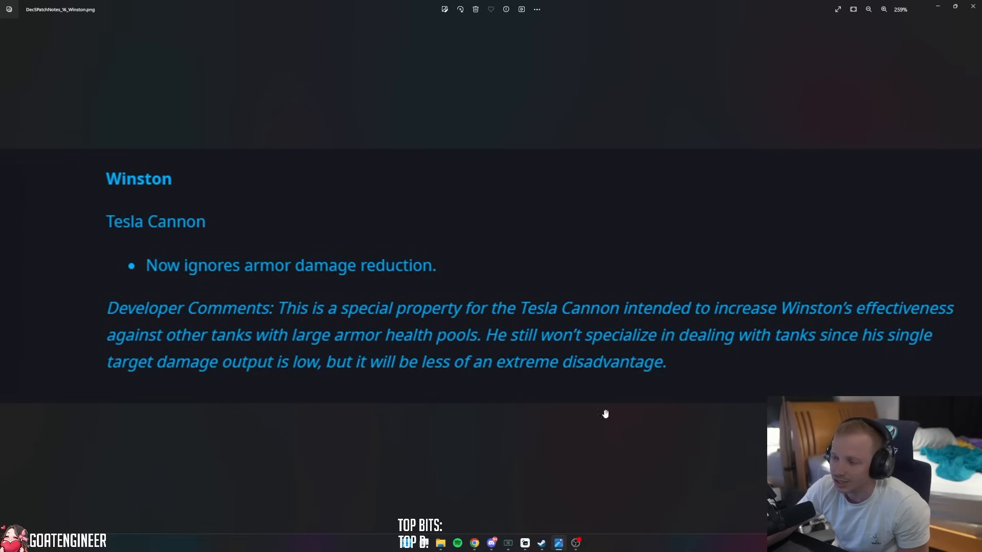
{"action": "mouse_move", "coordinate": [287, 375]}
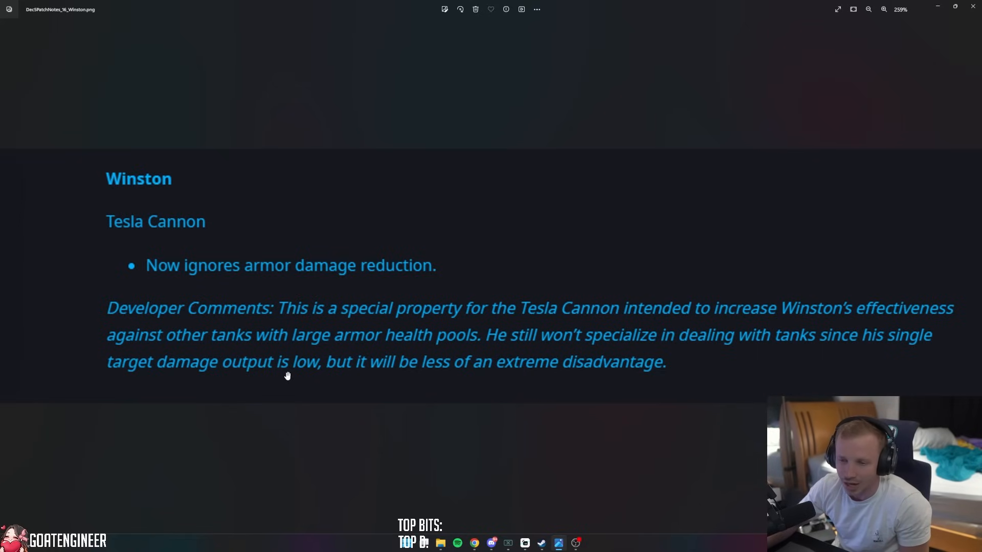
{"action": "mouse_move", "coordinate": [493, 369]}
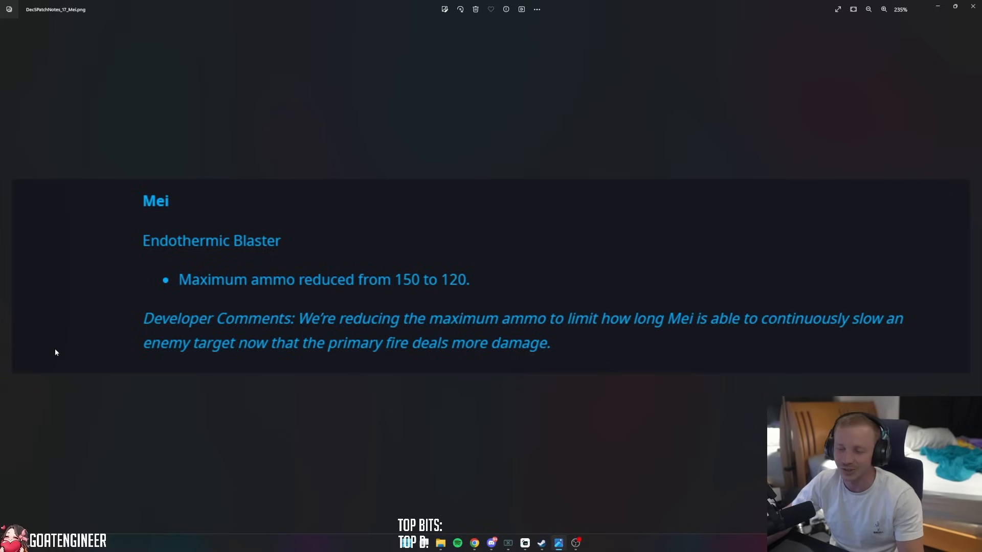
{"action": "mouse_move", "coordinate": [319, 299]}
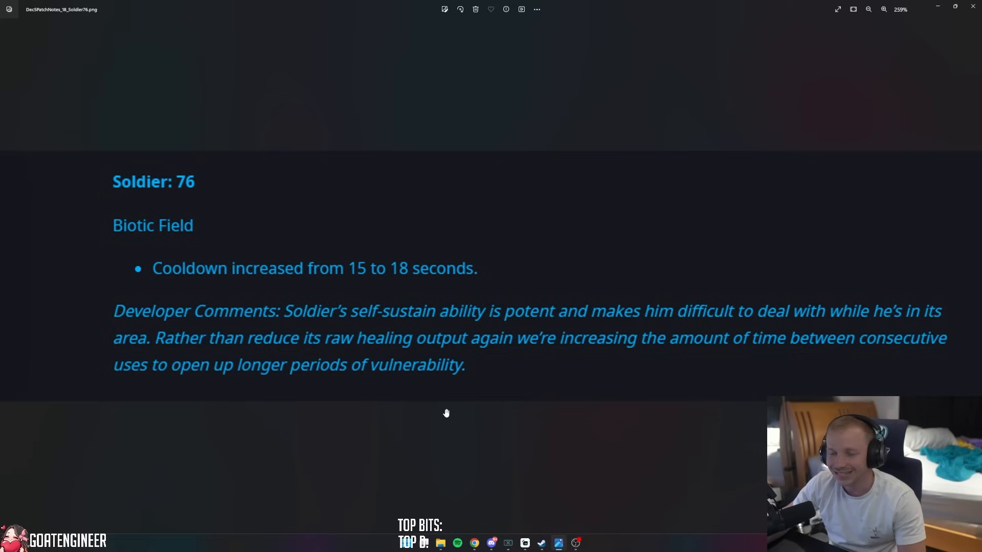
{"action": "mouse_move", "coordinate": [245, 362]}
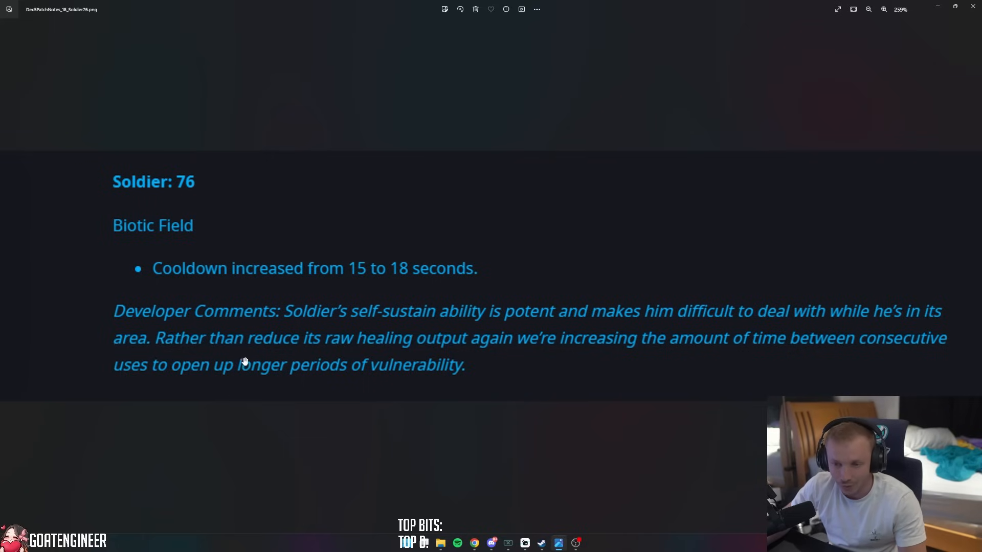
{"action": "mouse_move", "coordinate": [596, 356]}
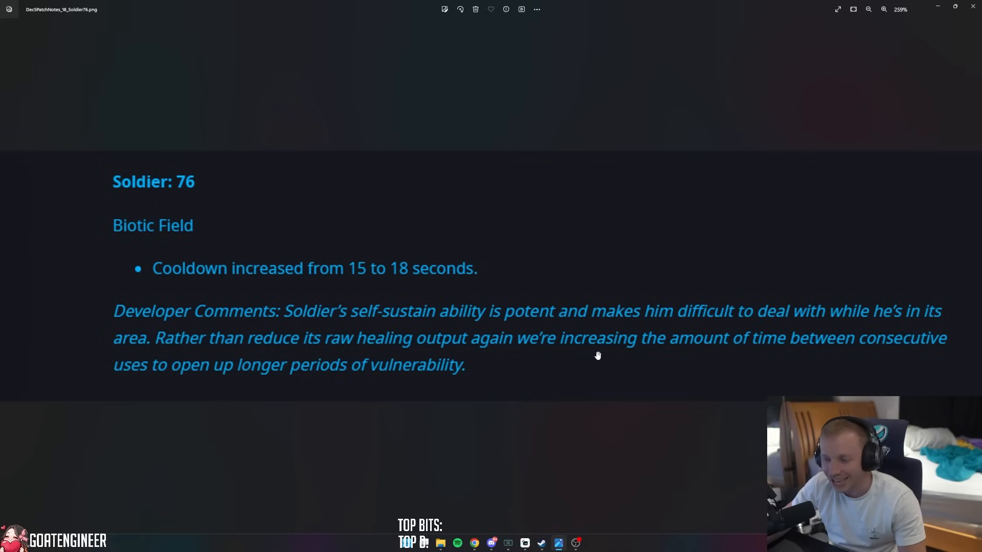
{"action": "mouse_move", "coordinate": [166, 395]}
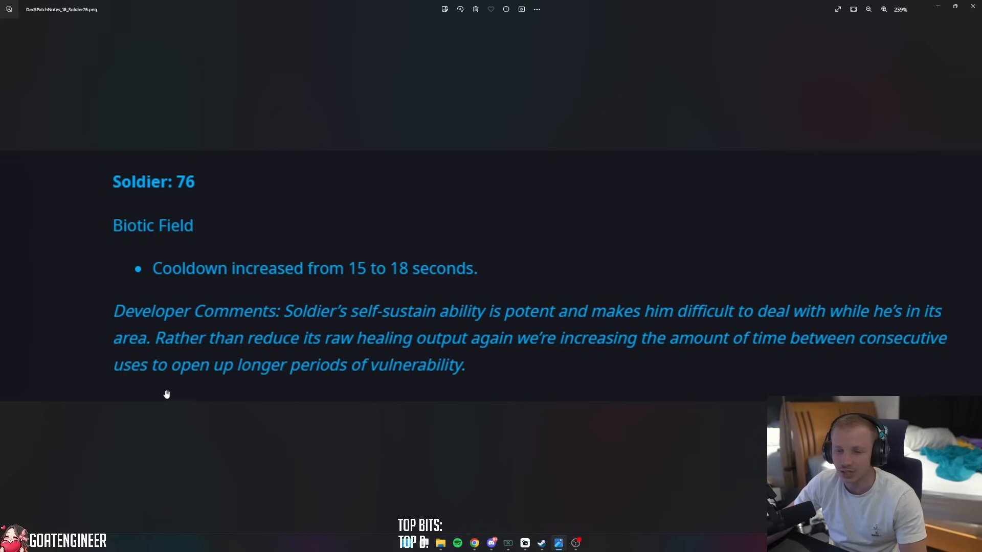
{"action": "mouse_move", "coordinate": [323, 381]}
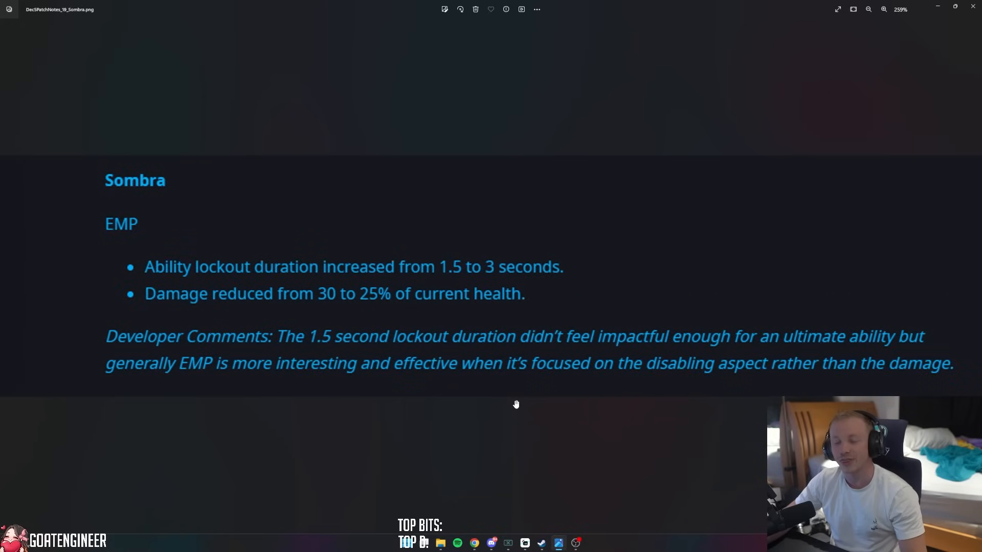
{"action": "mouse_move", "coordinate": [316, 282]}
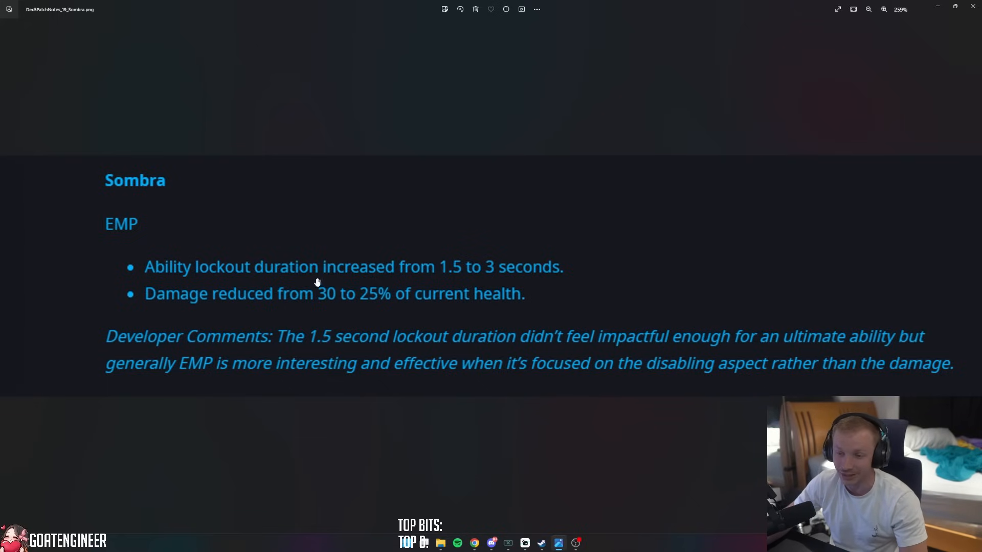
{"action": "mouse_move", "coordinate": [196, 309]}
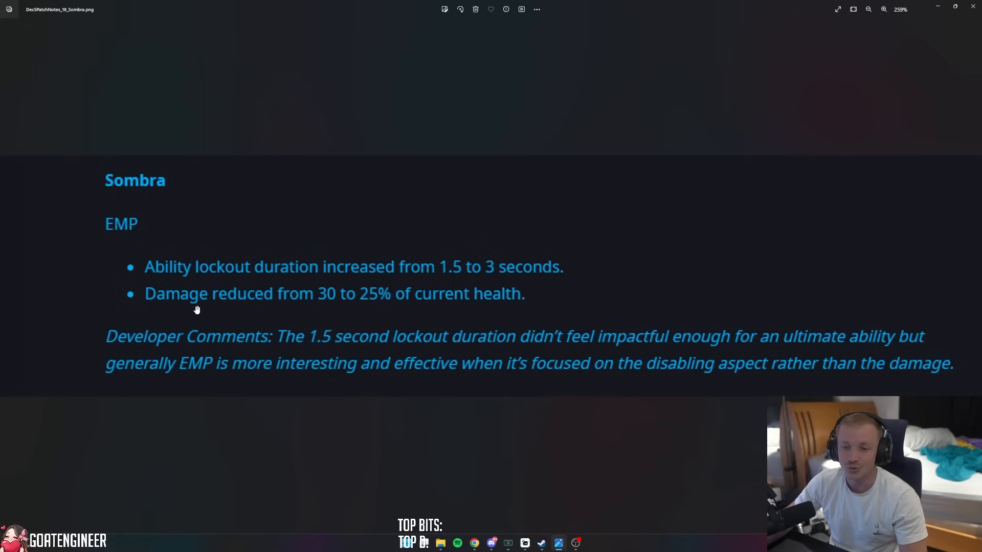
{"action": "mouse_move", "coordinate": [390, 309]}
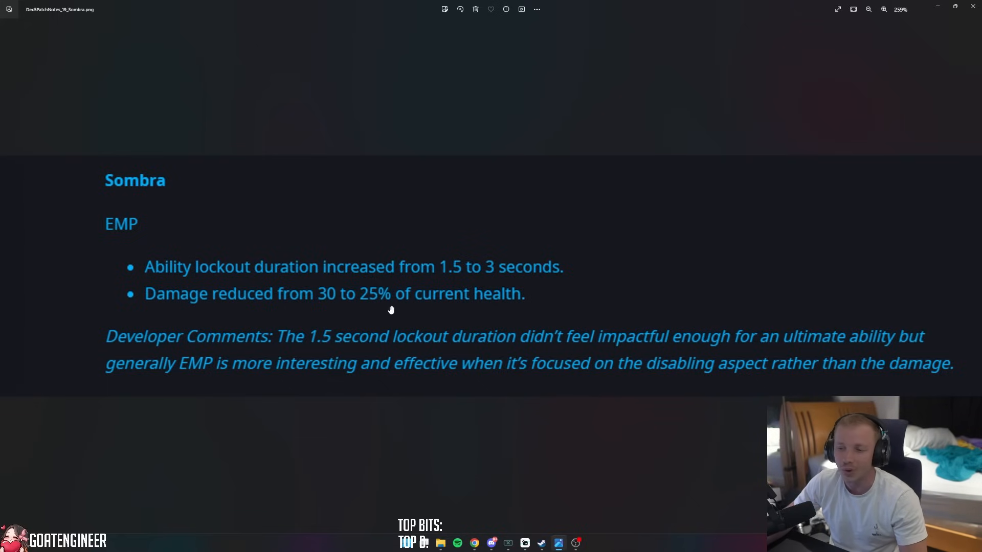
{"action": "mouse_move", "coordinate": [499, 307]}
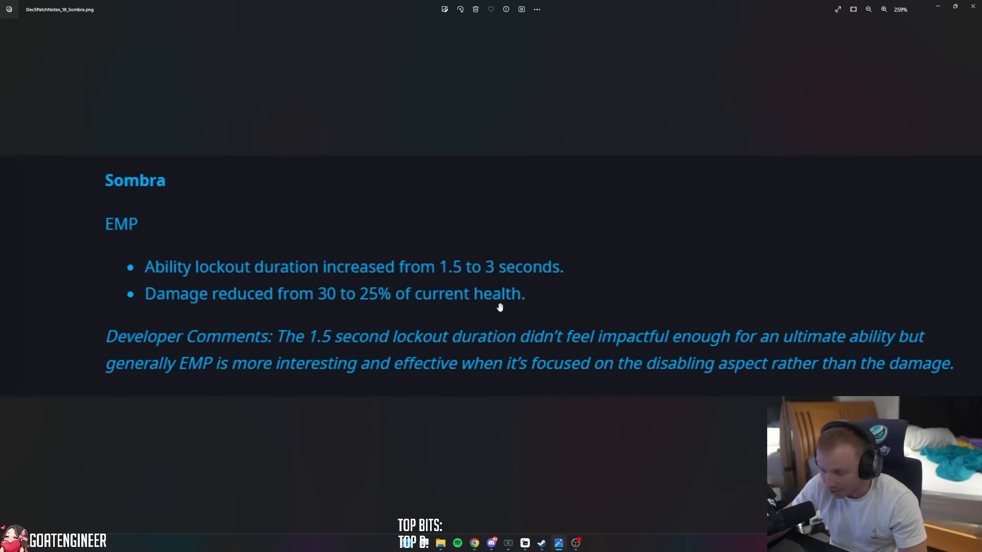
{"action": "mouse_move", "coordinate": [418, 296]}
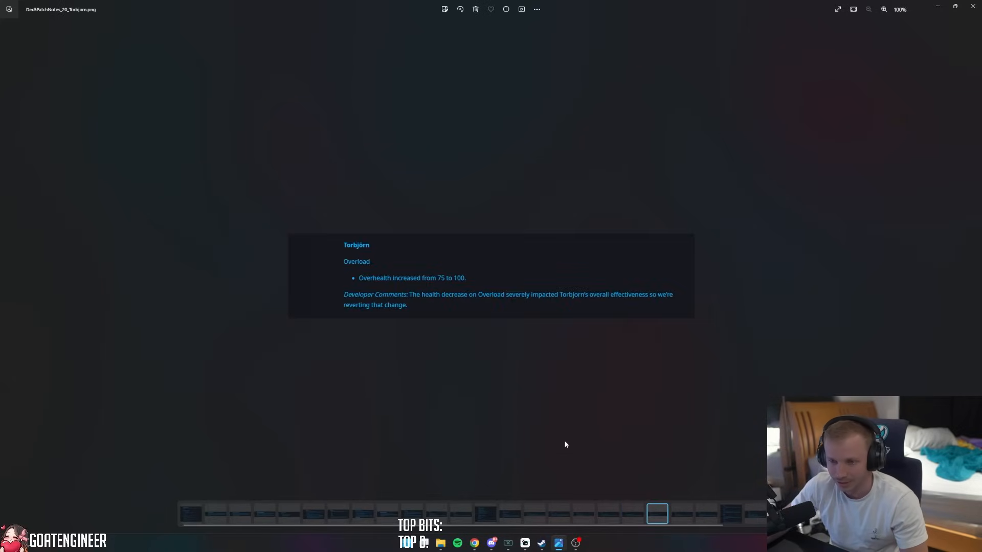
- Zoom the Torbjörn Overload patch note so the developer comment on the revert is readable
{"action": "scroll", "scroll_direction": "up", "scroll_amount": 3}
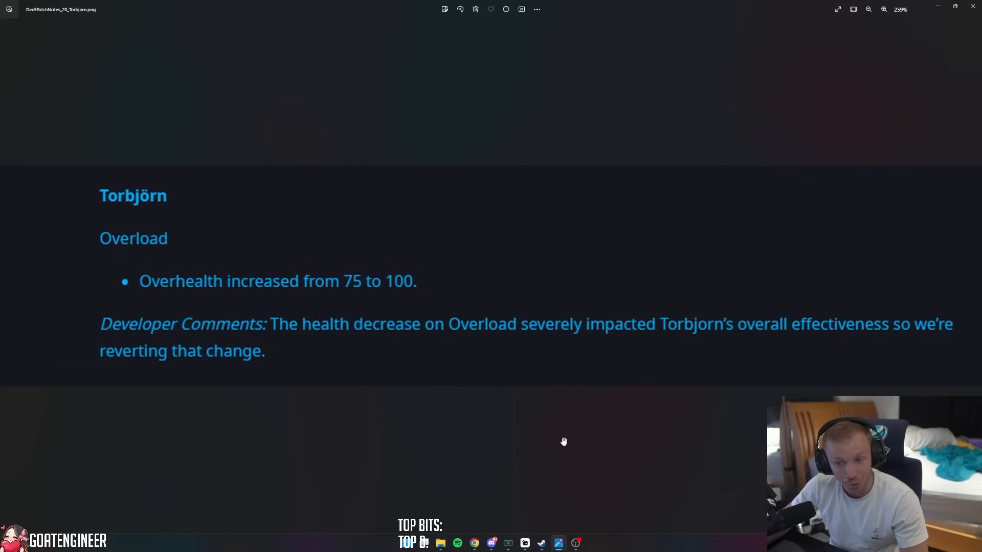
{"action": "scroll", "scroll_direction": "down", "scroll_amount": 3}
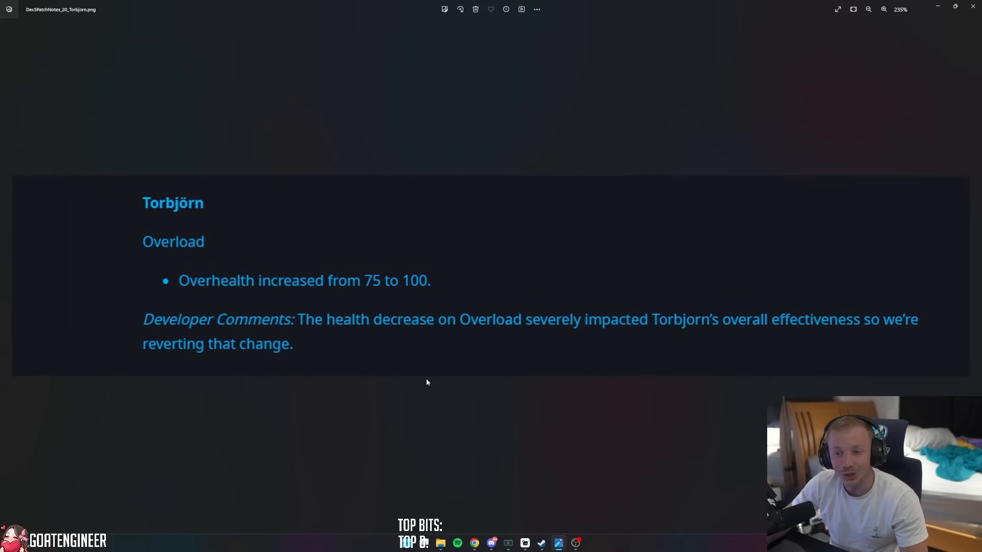
{"action": "mouse_move", "coordinate": [422, 378]}
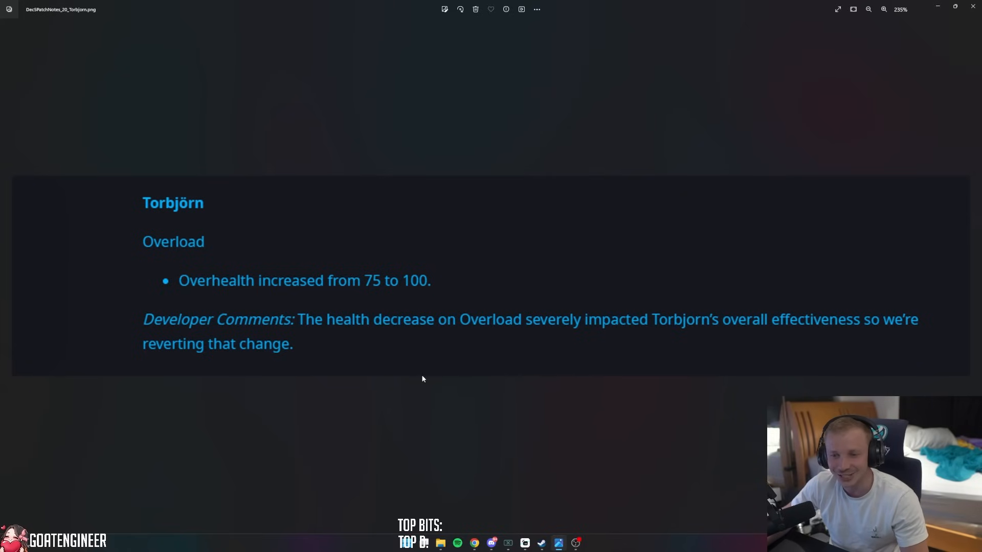
{"action": "mouse_move", "coordinate": [296, 360]}
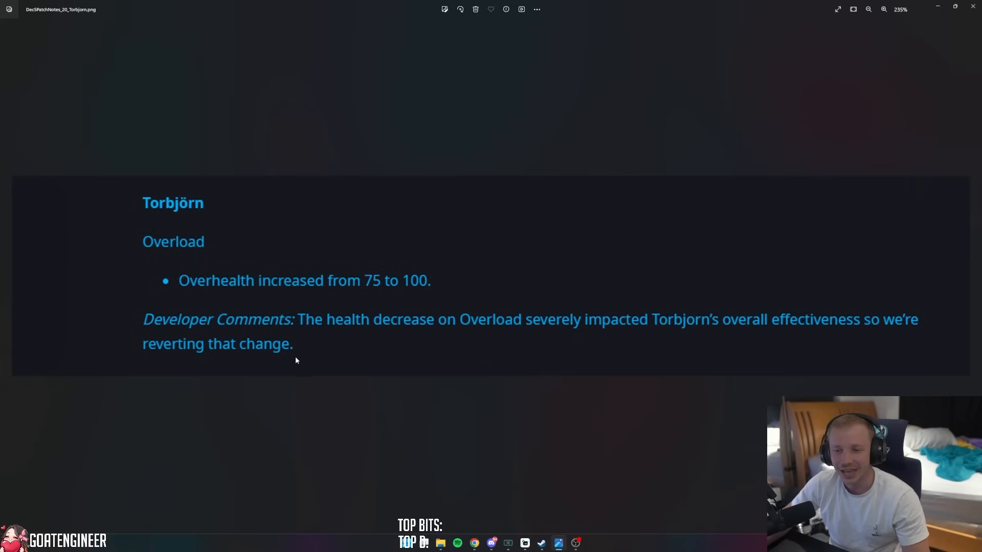
{"action": "mouse_move", "coordinate": [495, 343]}
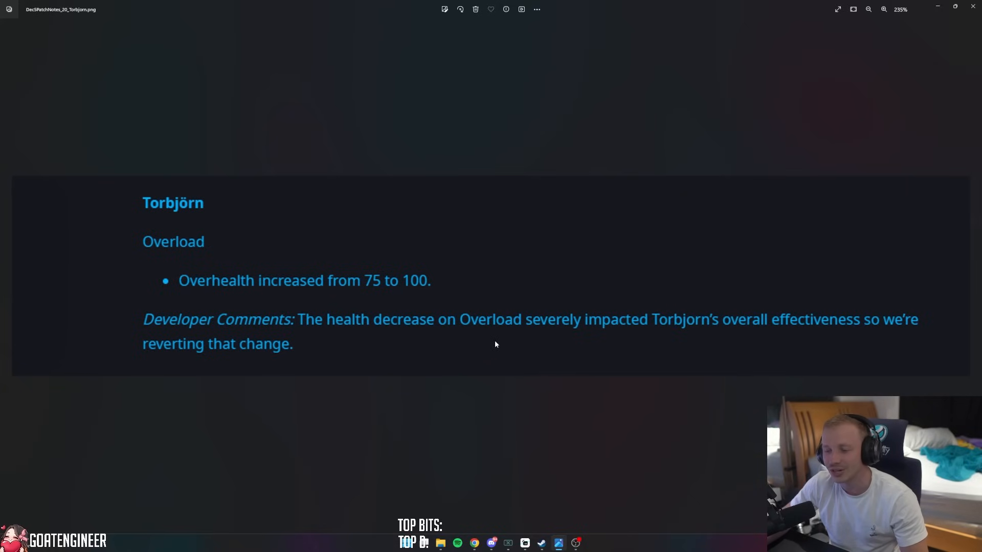
{"action": "mouse_move", "coordinate": [749, 328]}
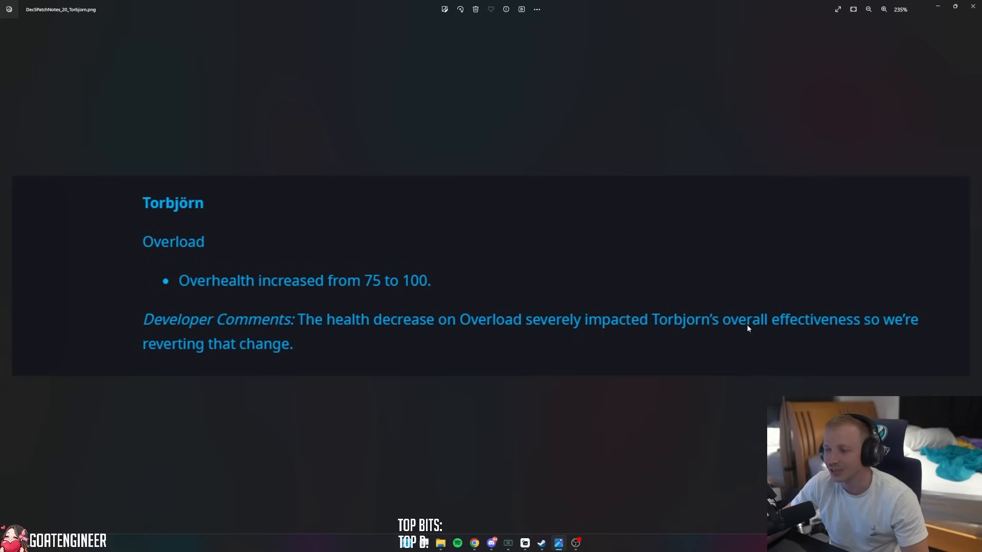
{"action": "mouse_move", "coordinate": [266, 368]}
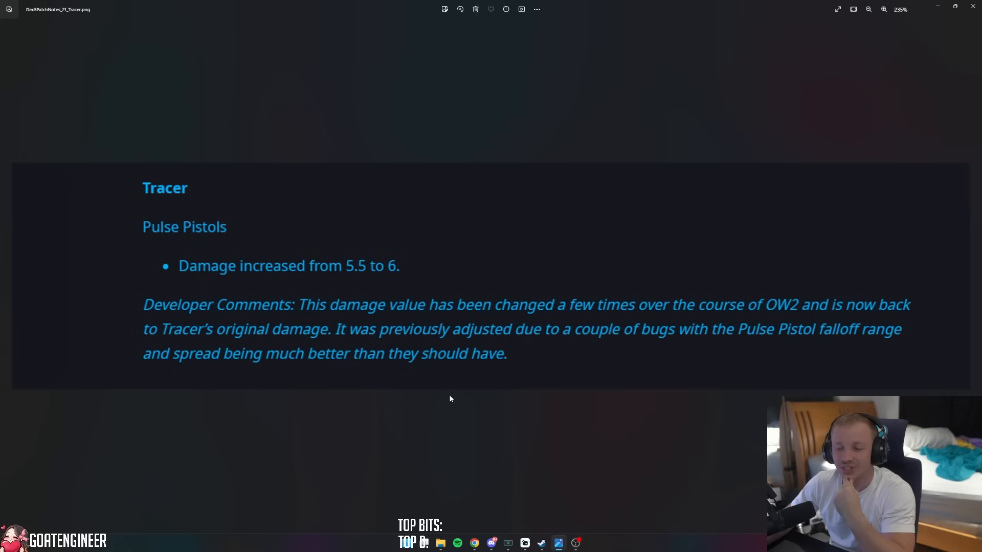
{"action": "mouse_move", "coordinate": [452, 391]}
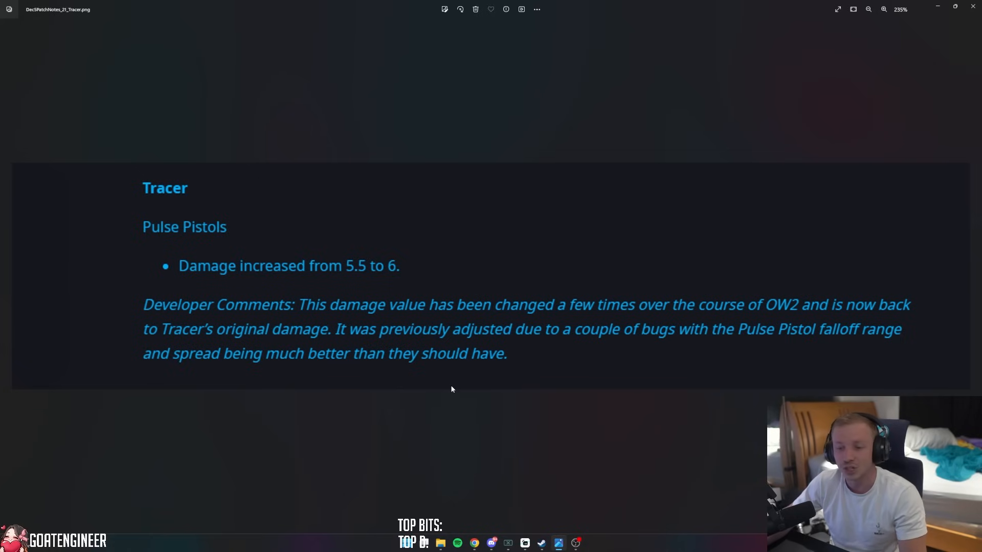
{"action": "mouse_move", "coordinate": [405, 369]}
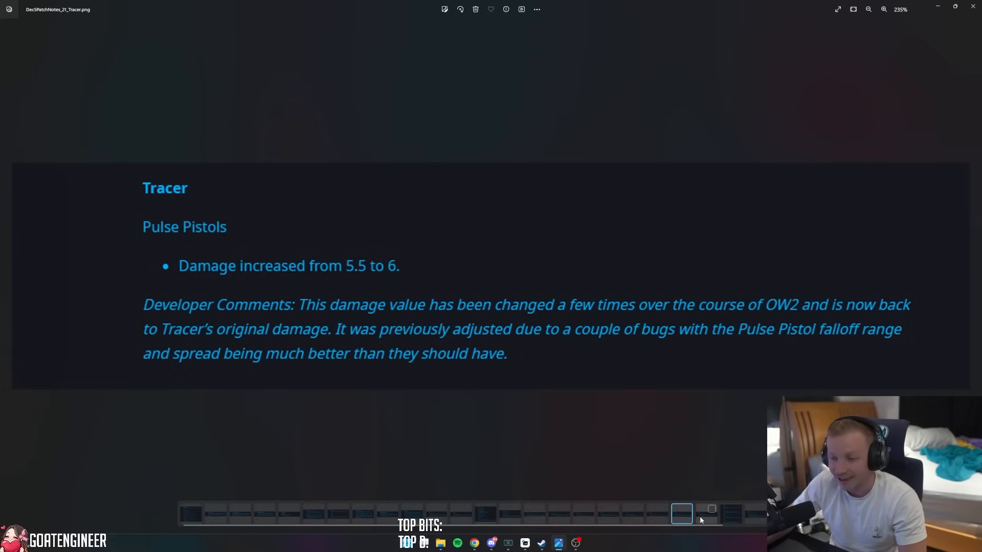
- Bring up the Brigitte patch note with the Tracer, Baptiste and Brigitte balance changes
{"action": "left_click", "coordinate": [711, 508]}
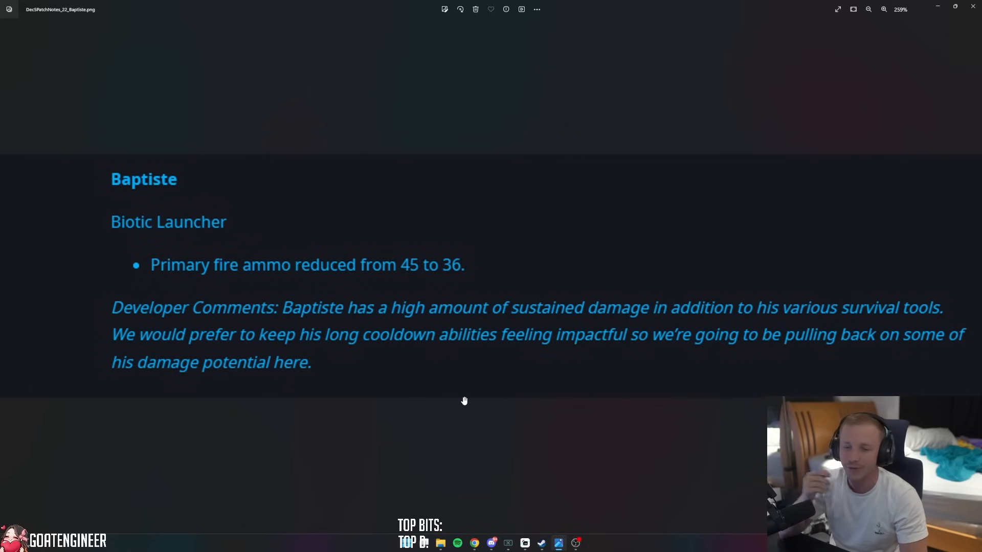
{"action": "mouse_move", "coordinate": [166, 370]}
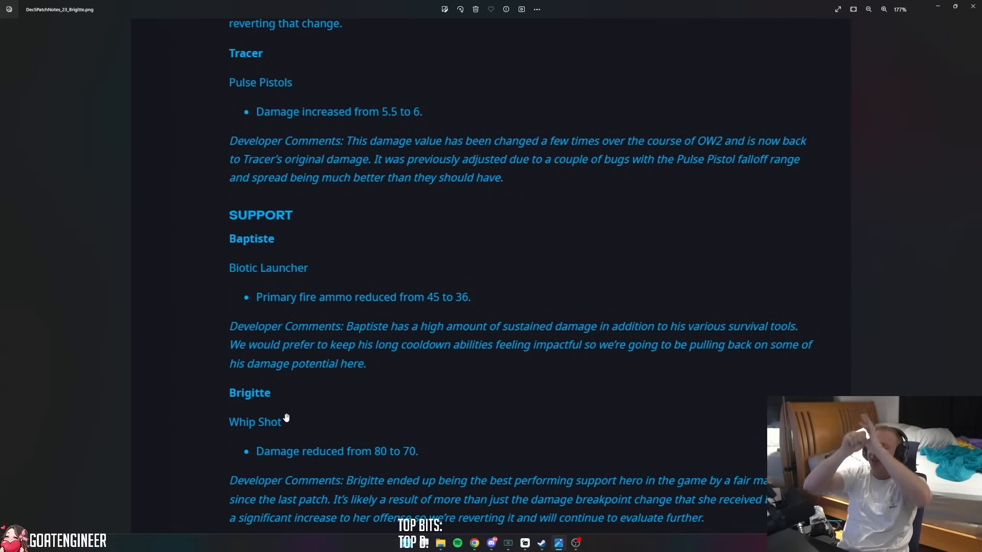
{"action": "mouse_move", "coordinate": [378, 416]}
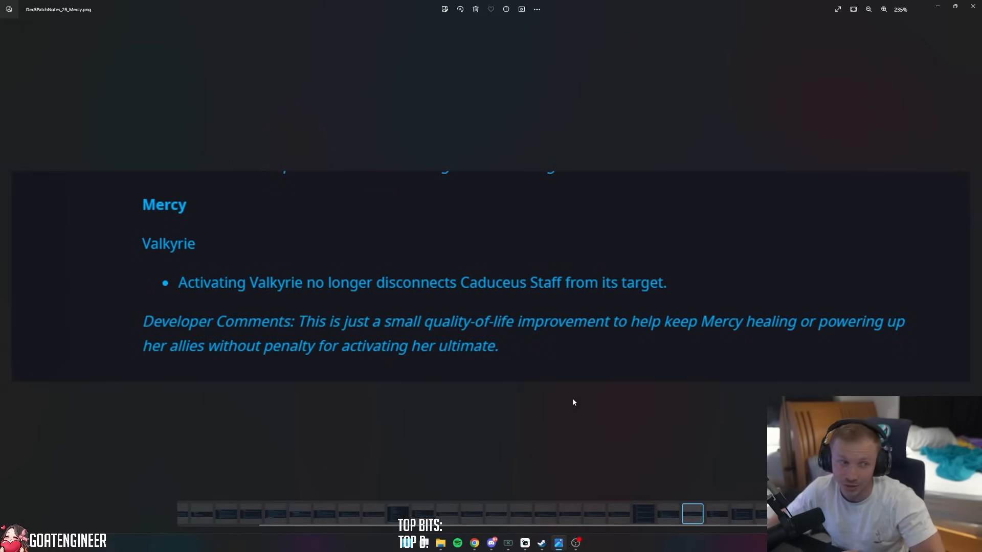
{"action": "mouse_move", "coordinate": [716, 525]}
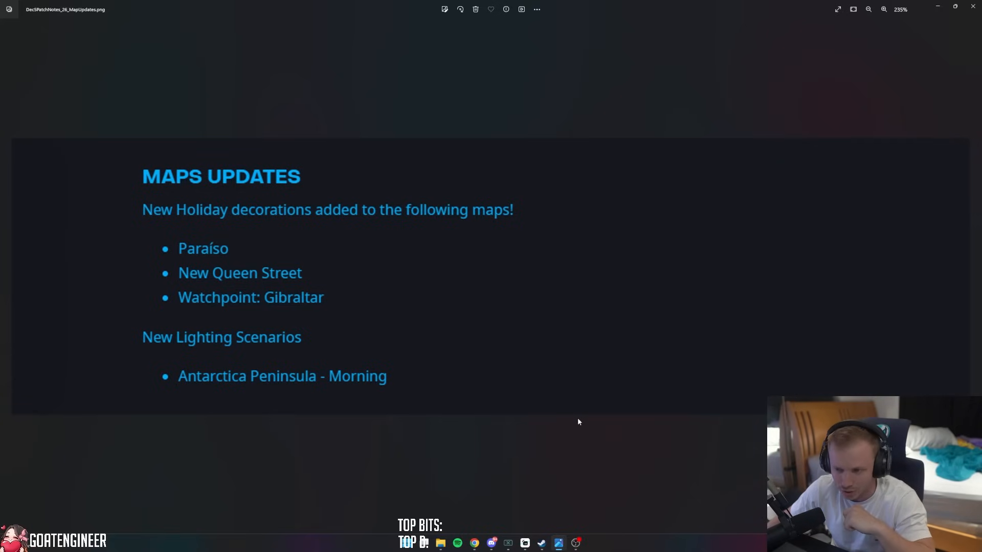
- Move through the bug-fix images toward the Hero Updates ultimate-charge note
{"action": "scroll", "scroll_direction": "down", "scroll_amount": 3}
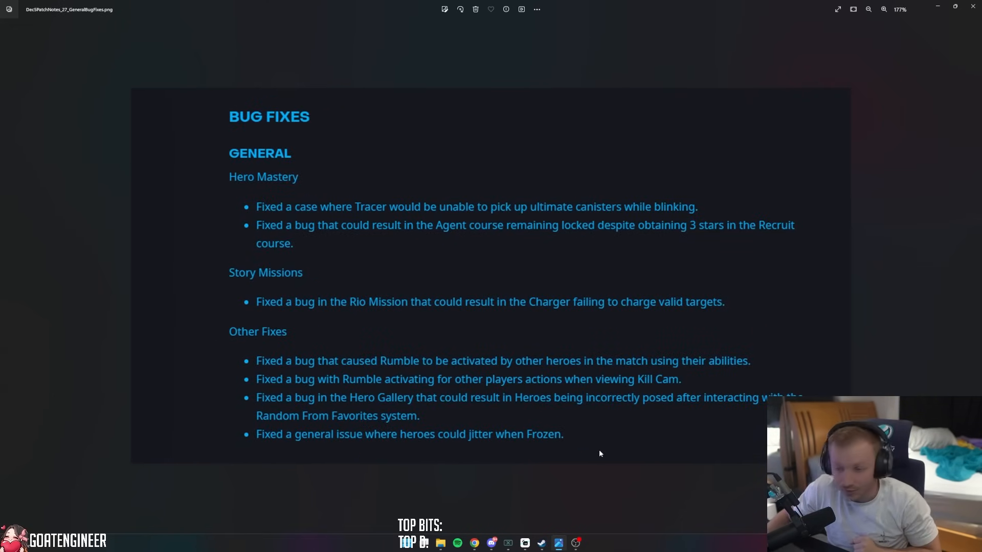
{"action": "mouse_move", "coordinate": [532, 412]}
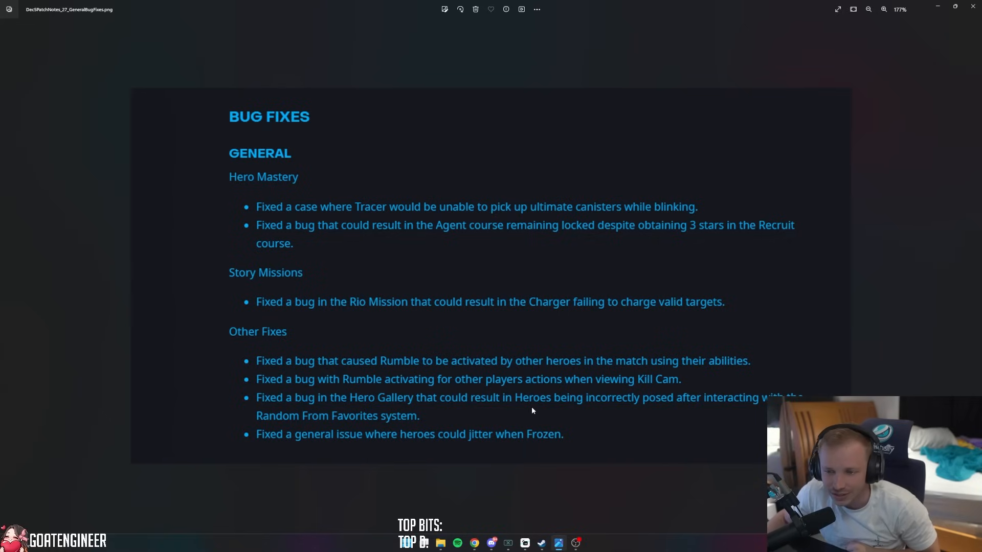
{"action": "mouse_move", "coordinate": [357, 262]}
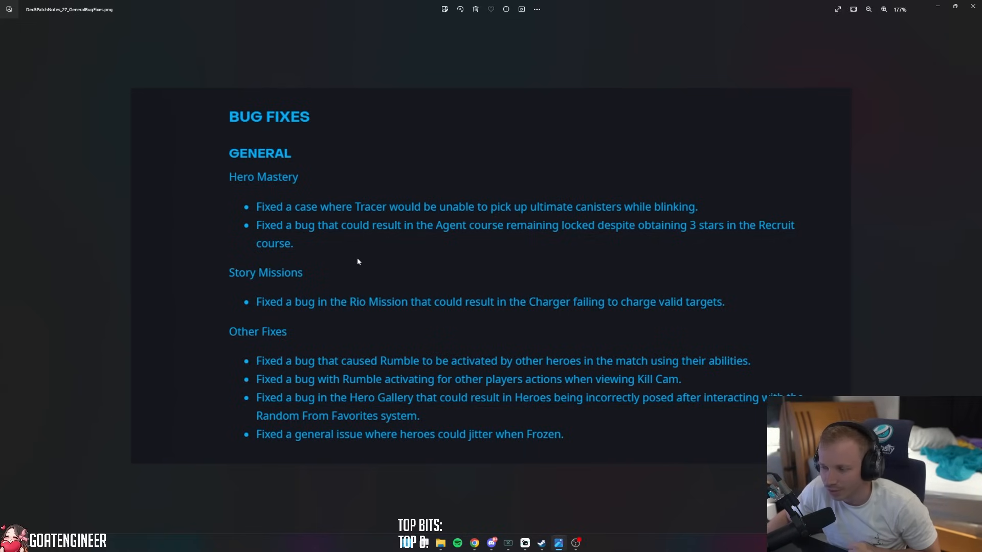
{"action": "mouse_move", "coordinate": [327, 221]}
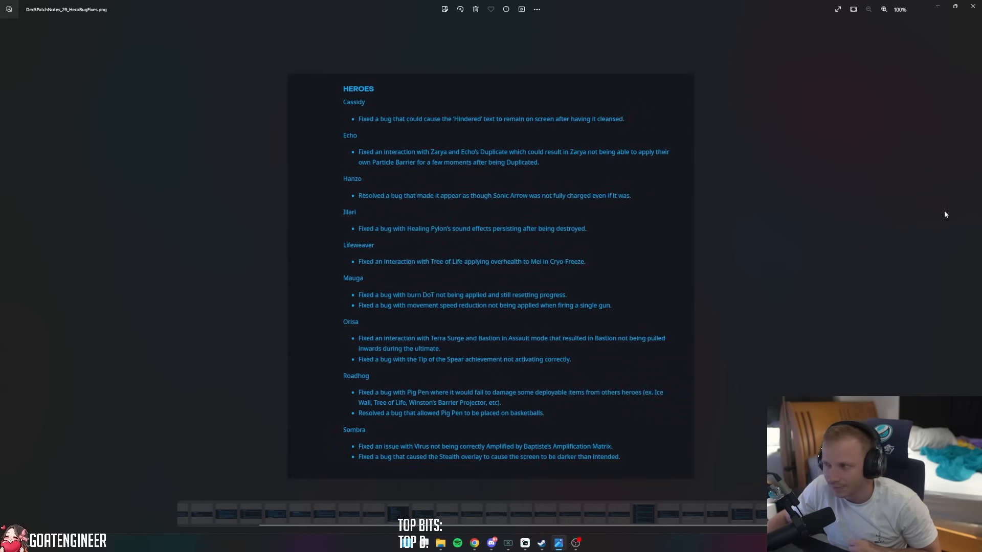
{"action": "mouse_move", "coordinate": [940, 228]}
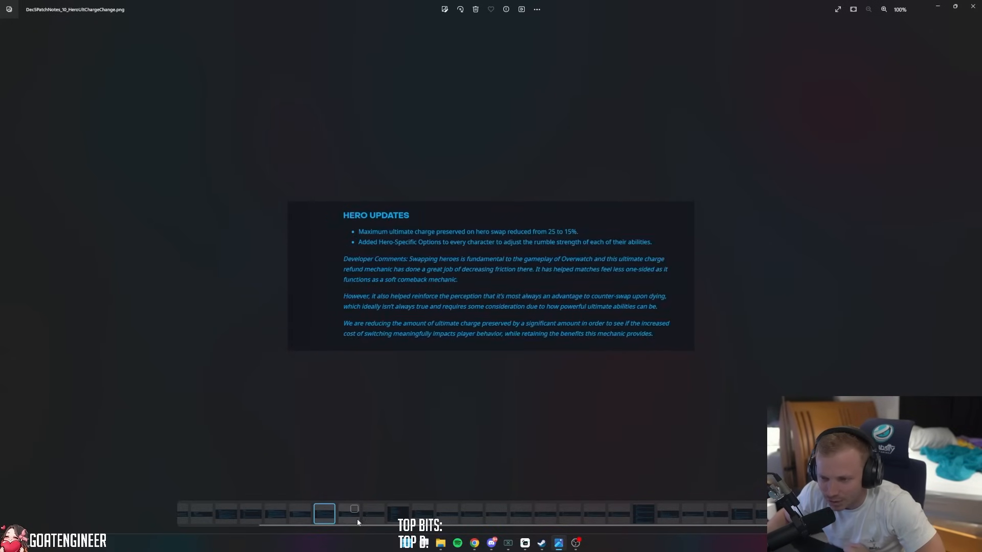
- Revisit the Weapon Skins, Doomfist Meteor Strike and Sigma Experimental Barrier notes from the filmstrip
{"action": "left_click", "coordinate": [274, 514]}
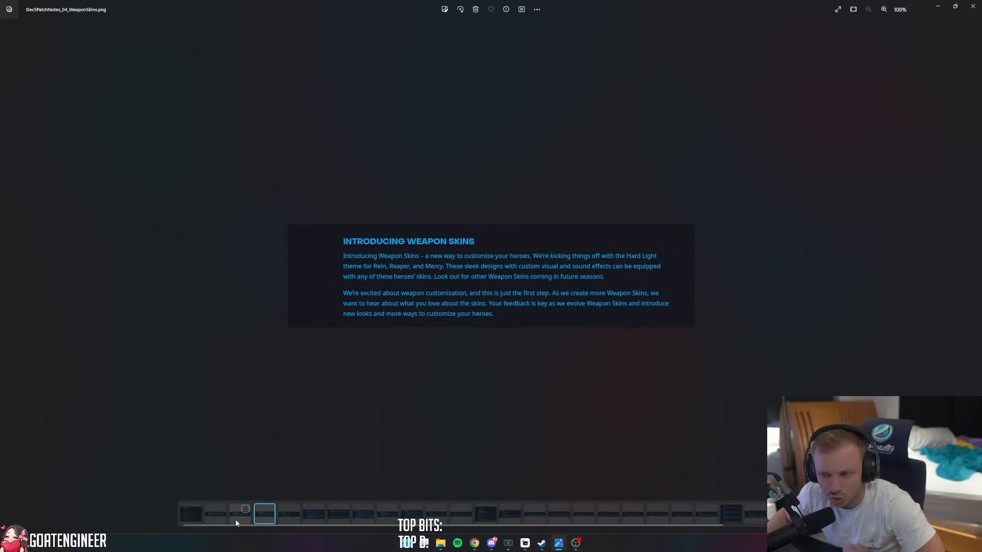
{"action": "left_click", "coordinate": [398, 514]}
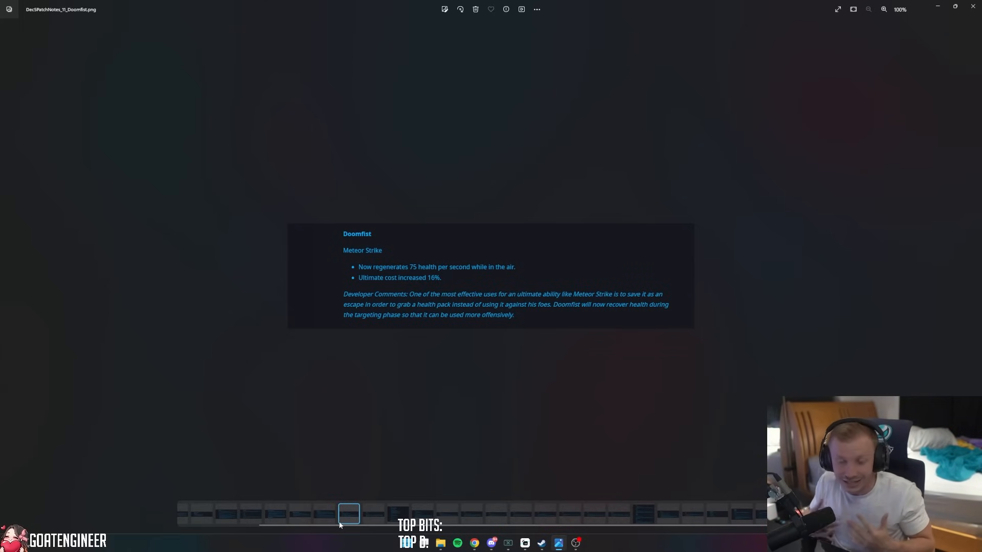
{"action": "mouse_move", "coordinate": [378, 508]}
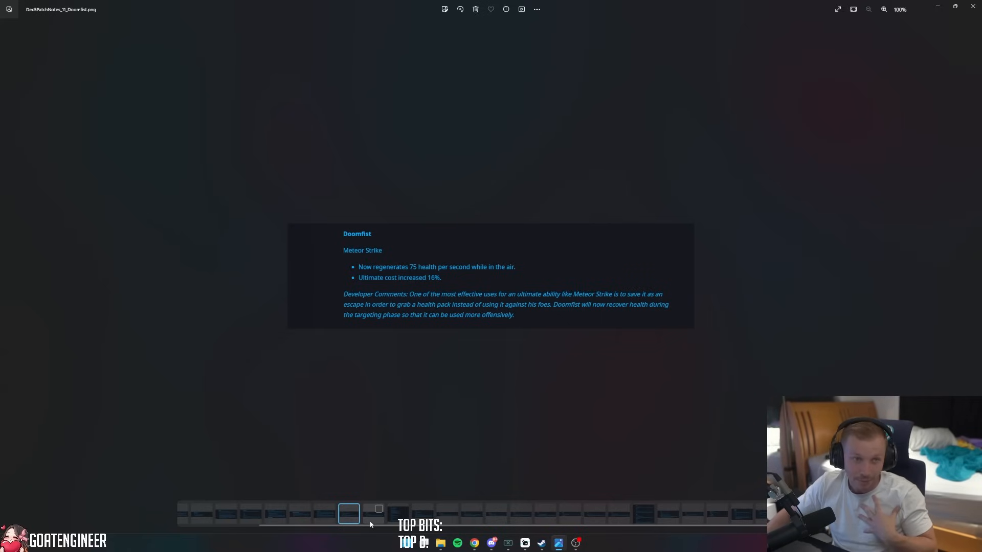
{"action": "left_click", "coordinate": [373, 514]}
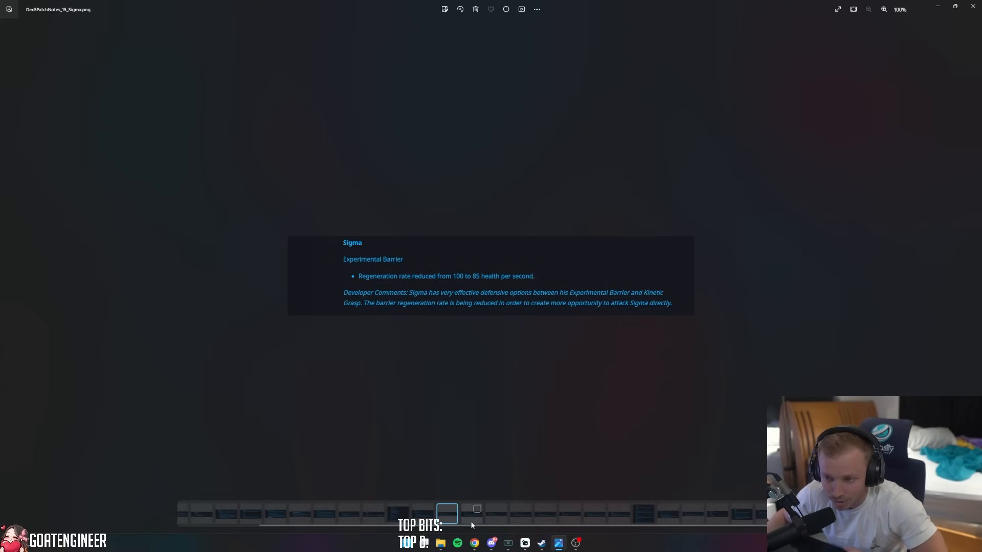
- Show the Tracer note with Pulse Pistols damage raised from 5.5 to 6
{"action": "left_click", "coordinate": [471, 514]}
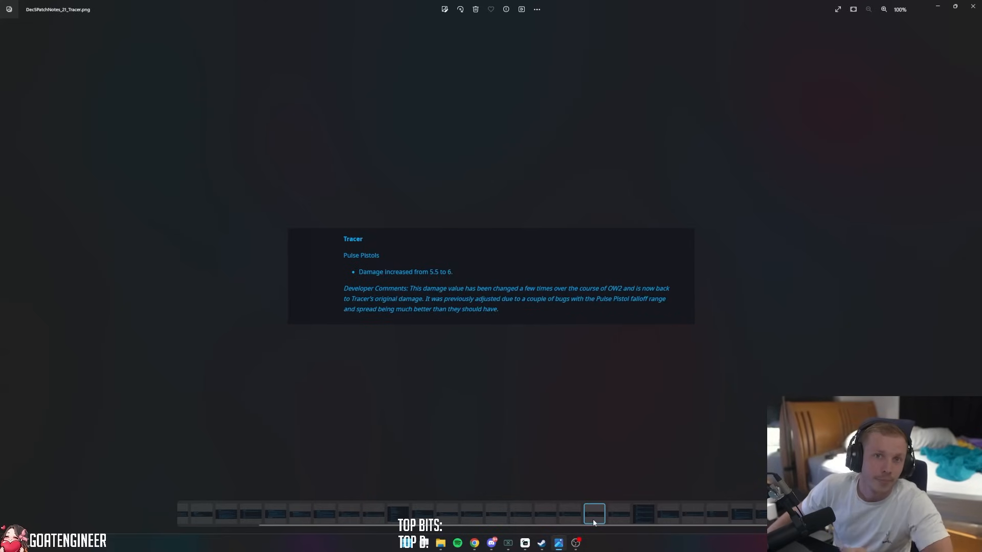
- Revisit the Baptiste Biotic Launcher note, then the Kiriko Protection Suzu note from the filmstrip
{"action": "left_click", "coordinate": [618, 515]}
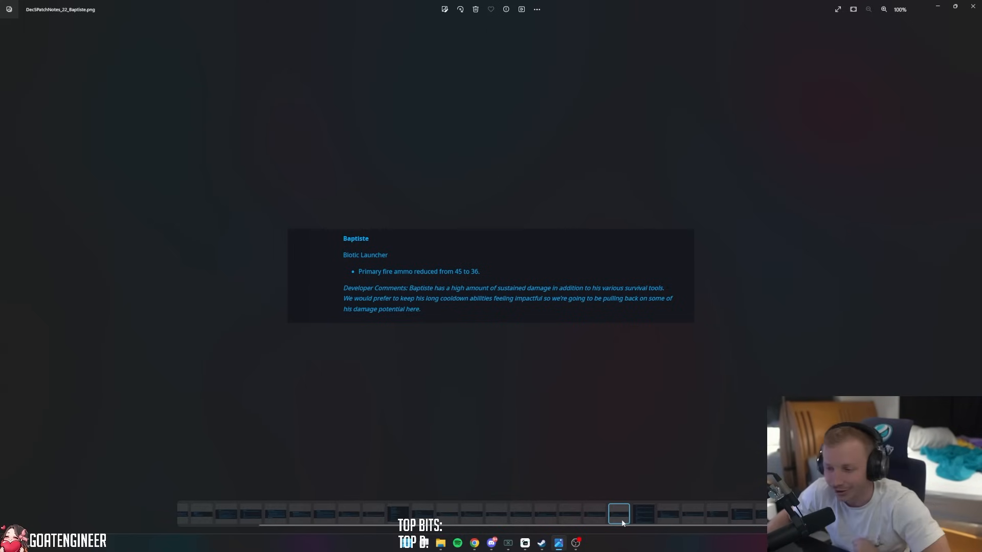
{"action": "mouse_move", "coordinate": [651, 525]}
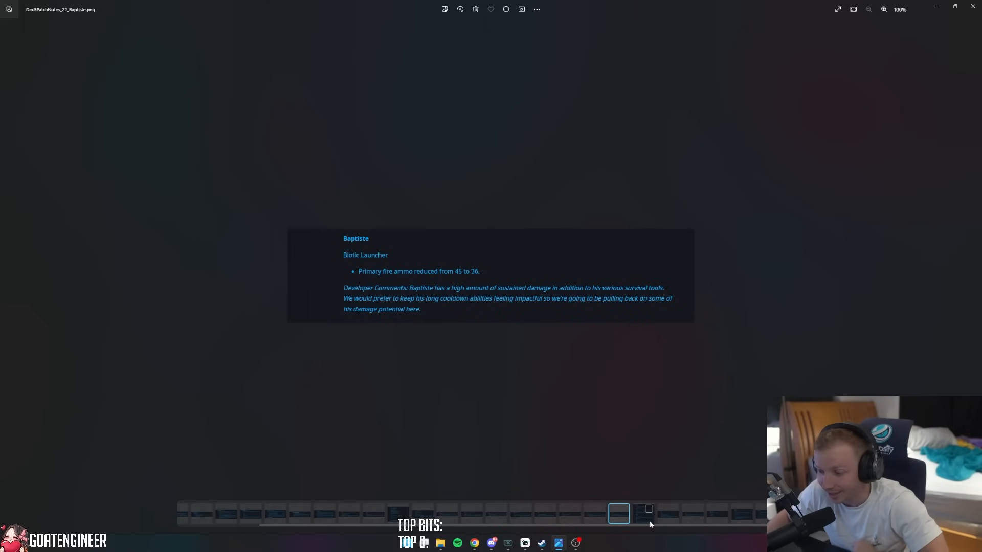
{"action": "left_click", "coordinate": [643, 513]}
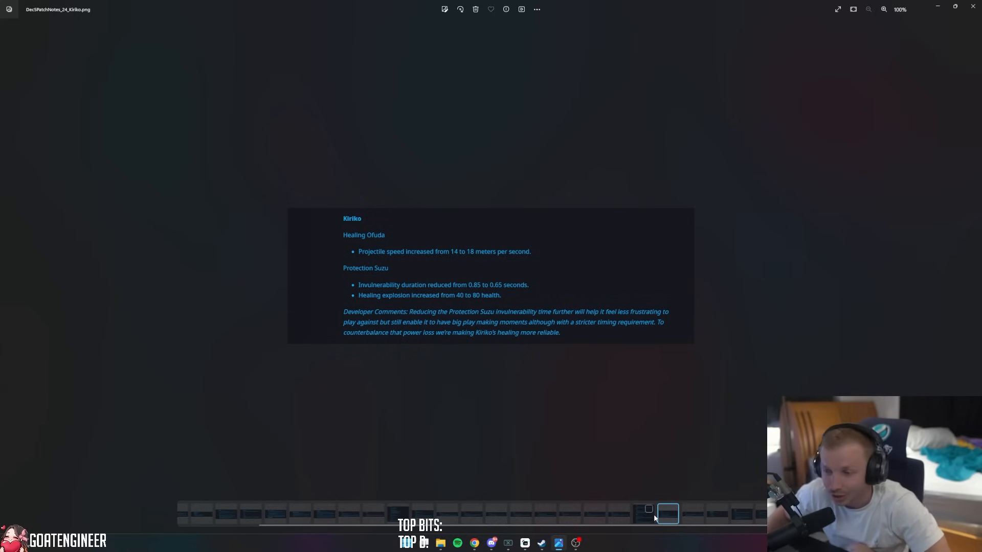
{"action": "mouse_move", "coordinate": [691, 526]}
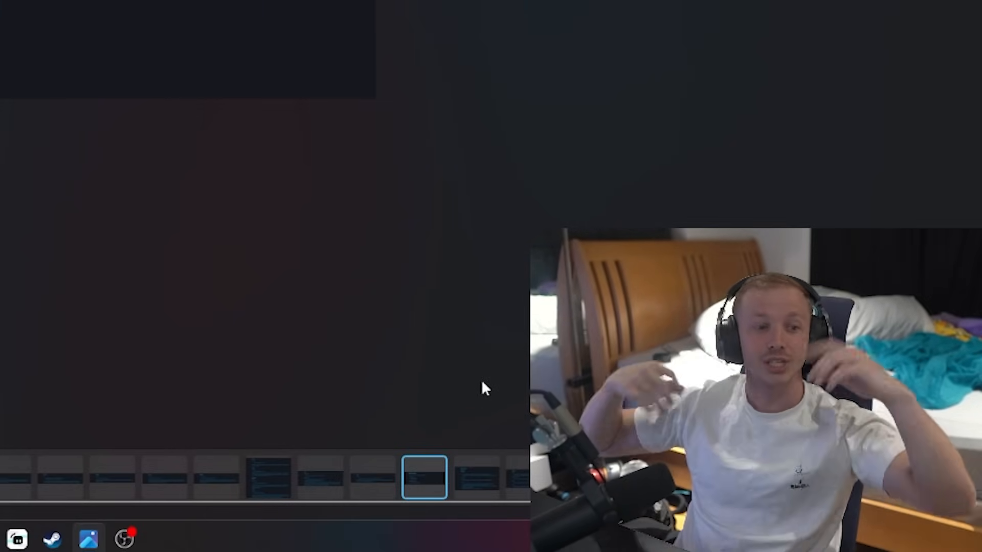
{"action": "mouse_move", "coordinate": [472, 342]}
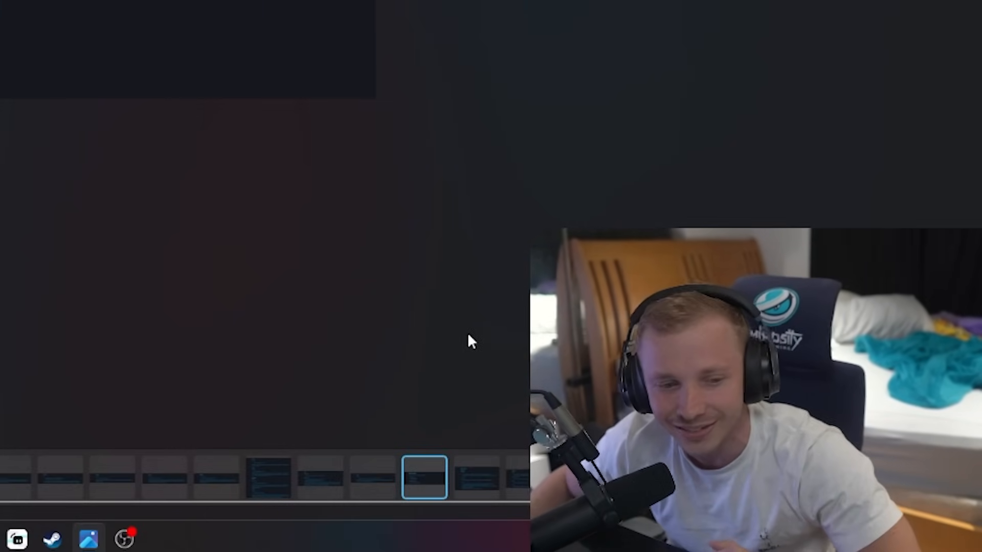